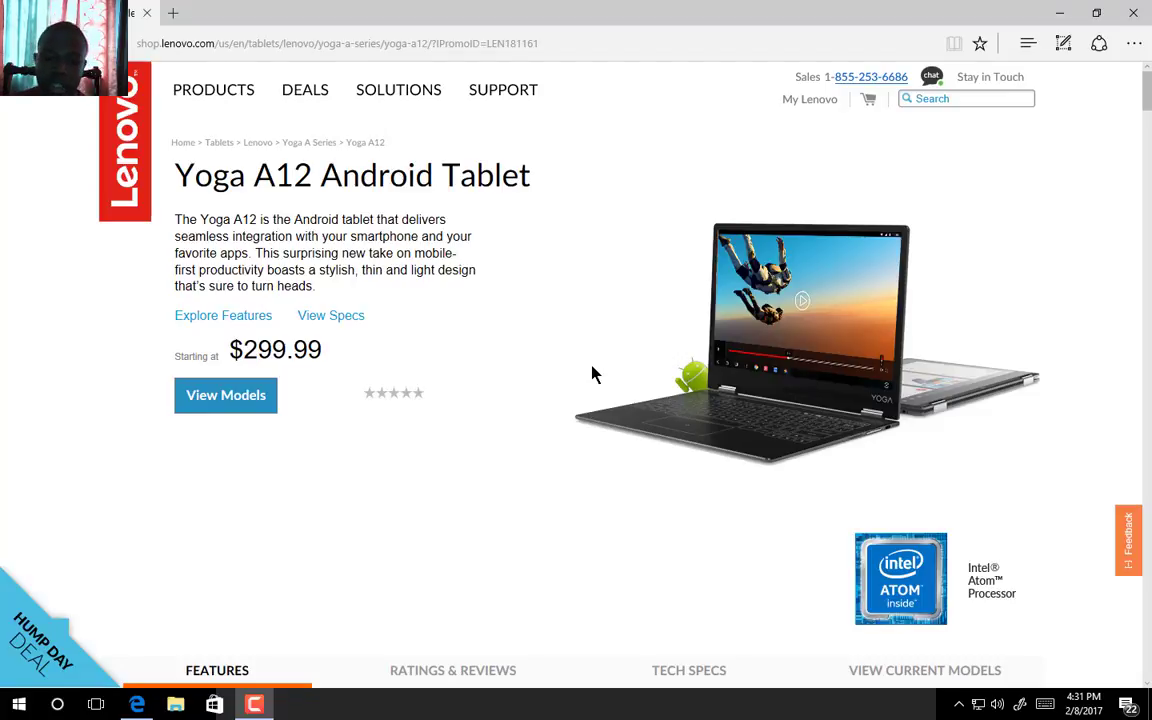
mouse_move(575, 315)
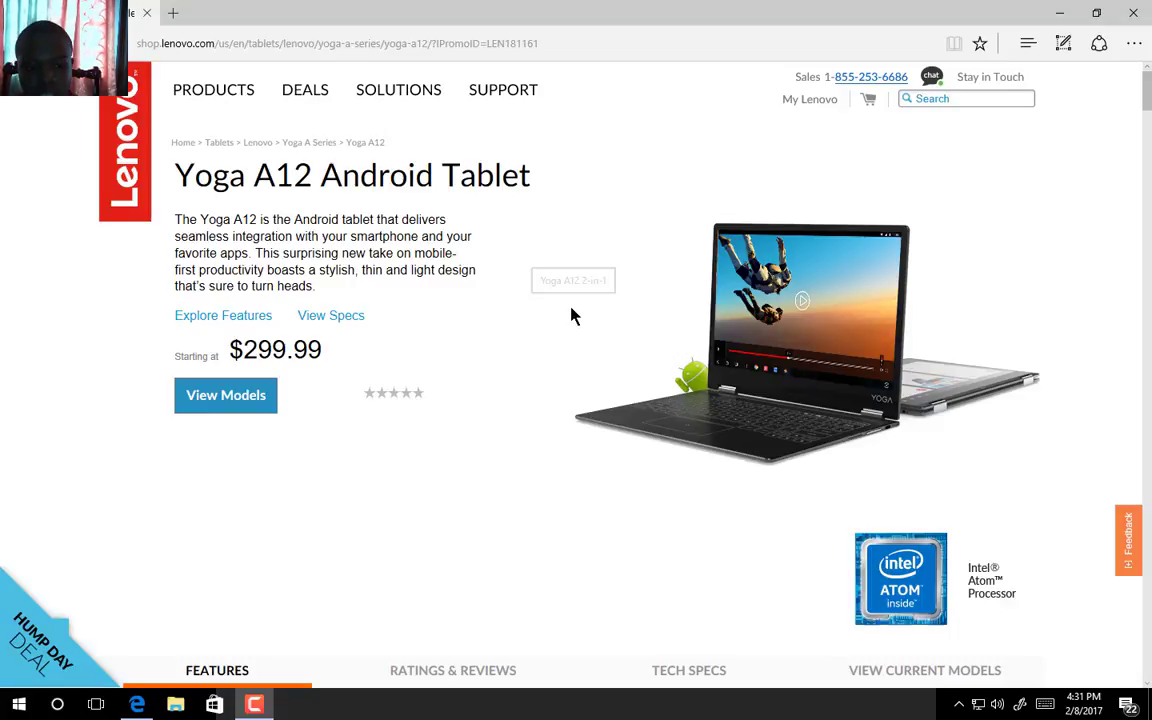
mouse_move(213, 358)
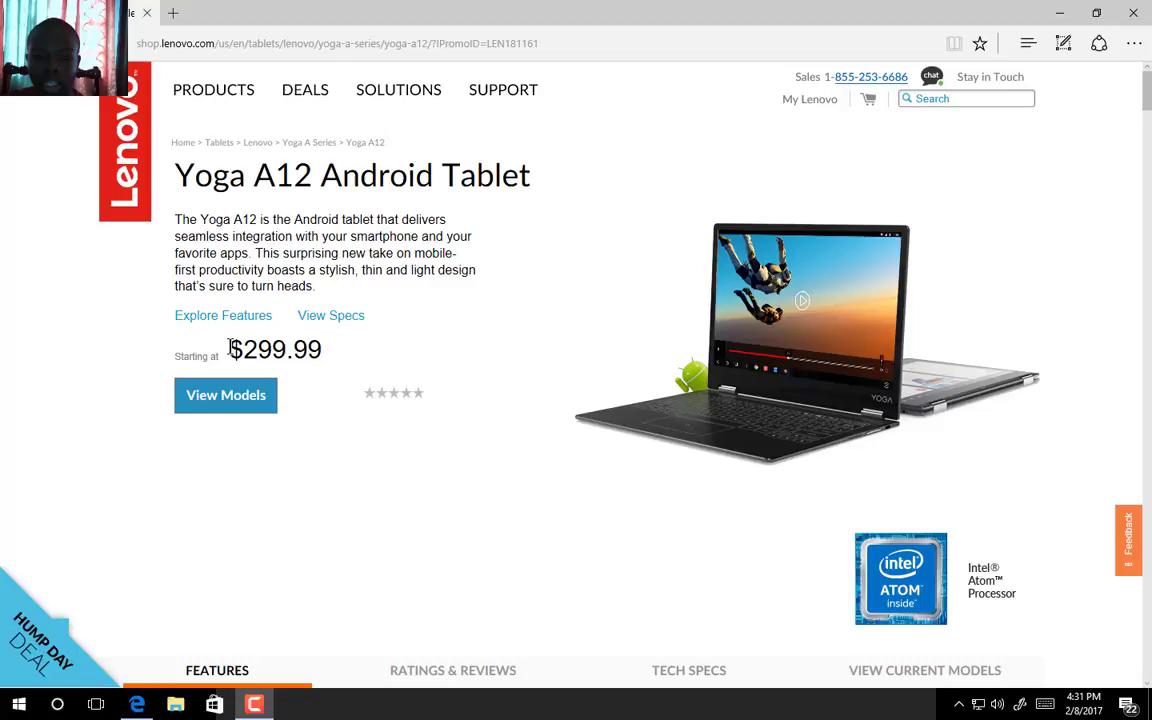
Step: Highlight the $299.99 starting price near the top of the product page
double_click(282, 349)
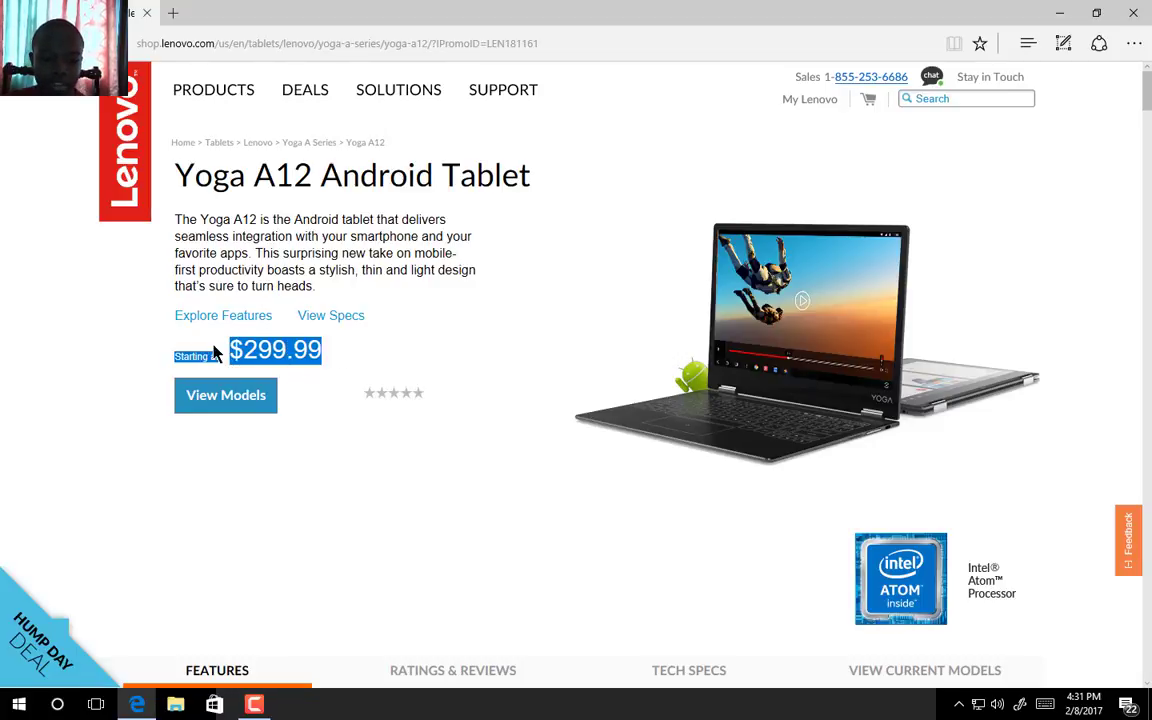
scroll("down", 3)
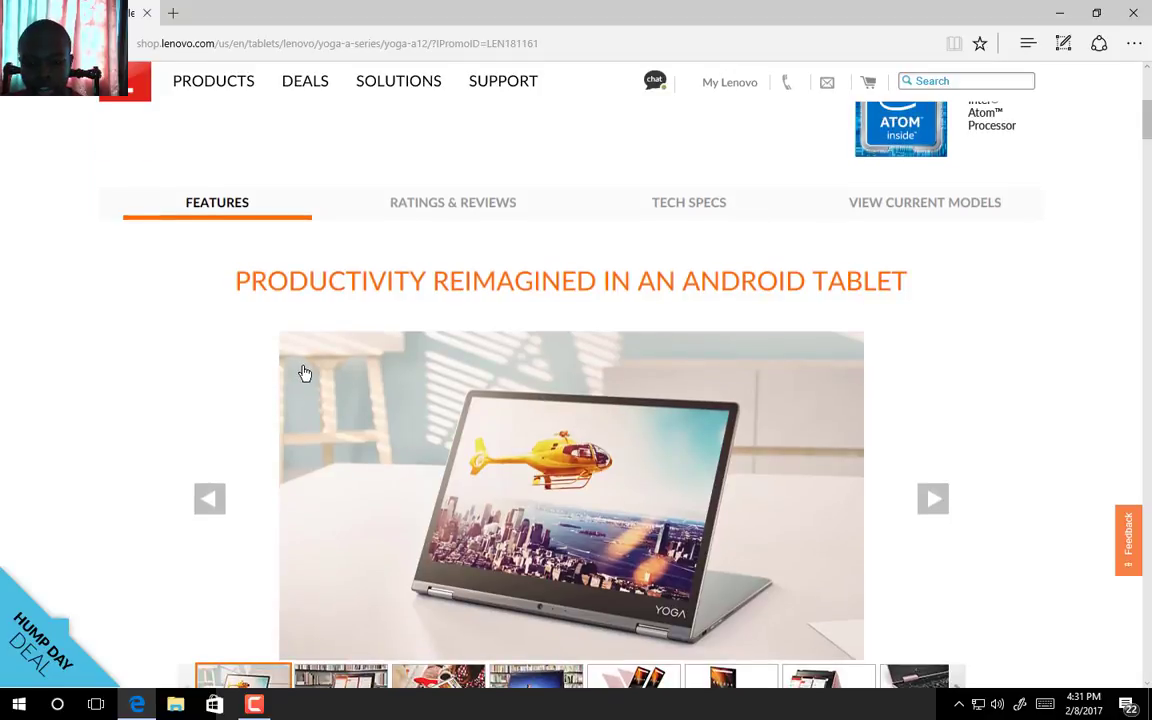
scroll("up", 3)
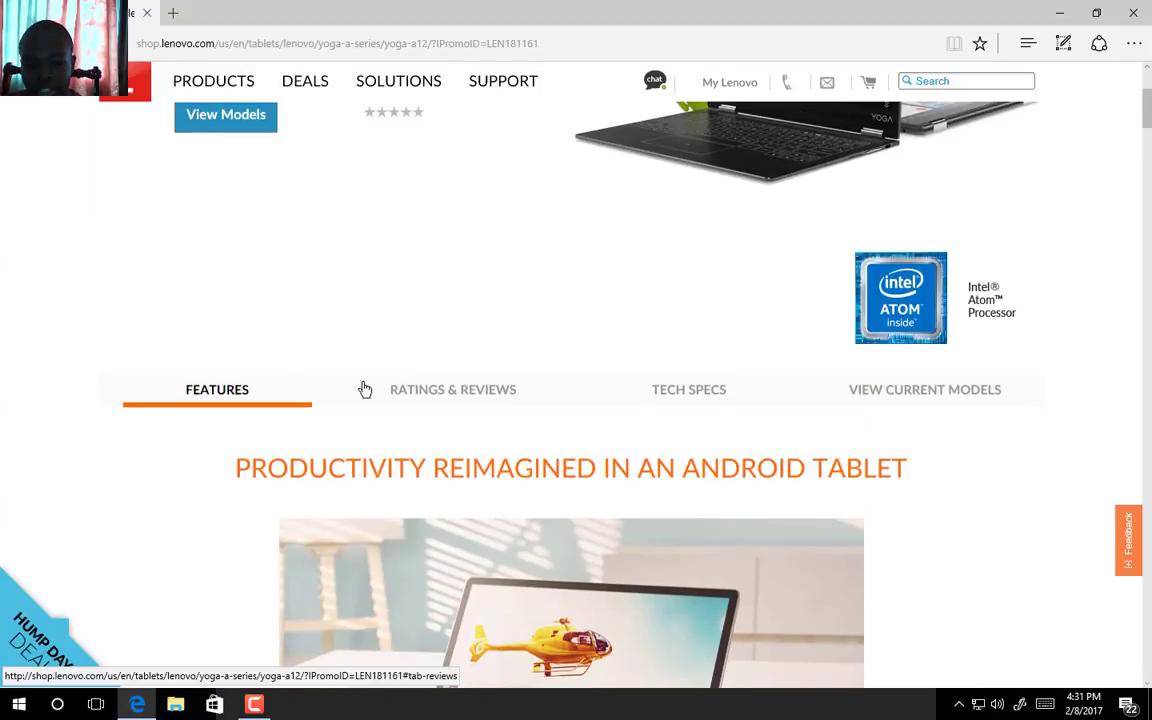
scroll("up", 3)
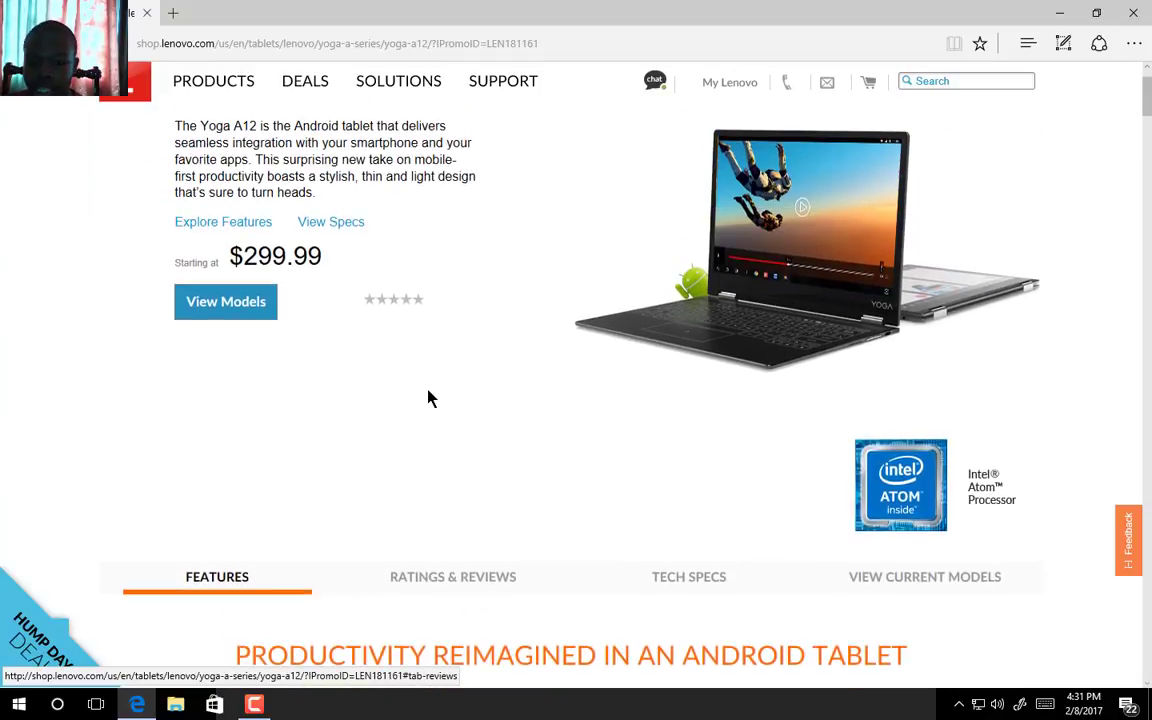
scroll("up", 3)
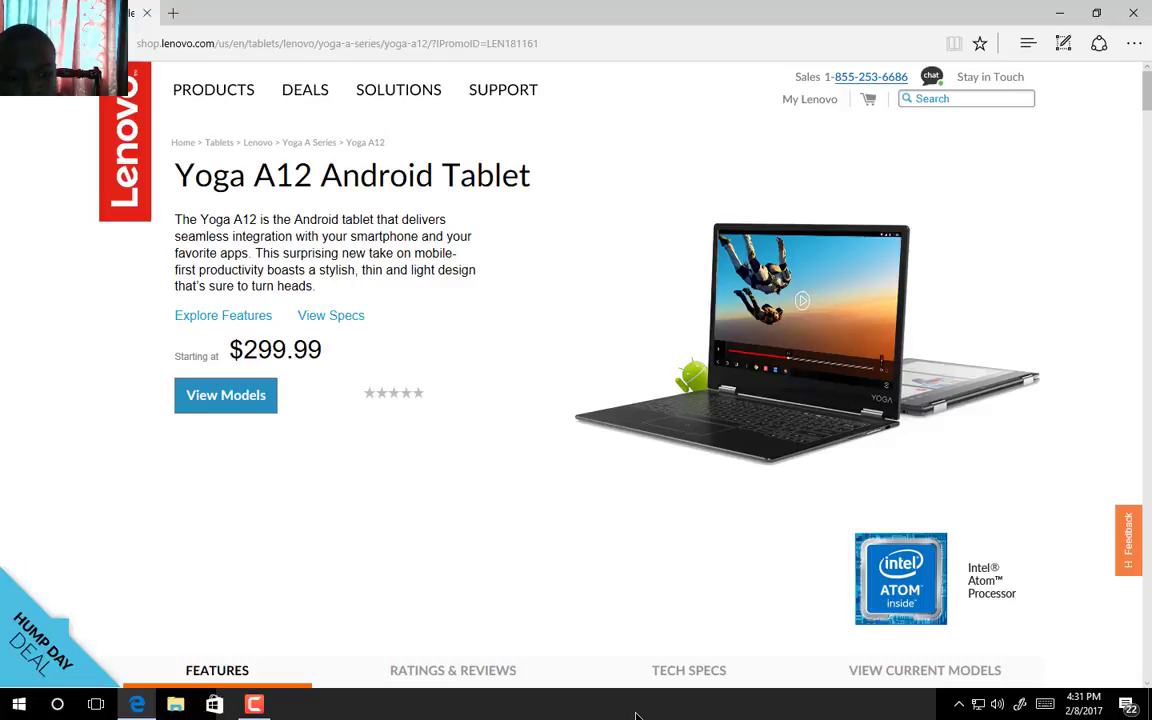
Step: Scroll past the Features tab to 'The Apps You Love – for Work and Play'
scroll("down", 3)
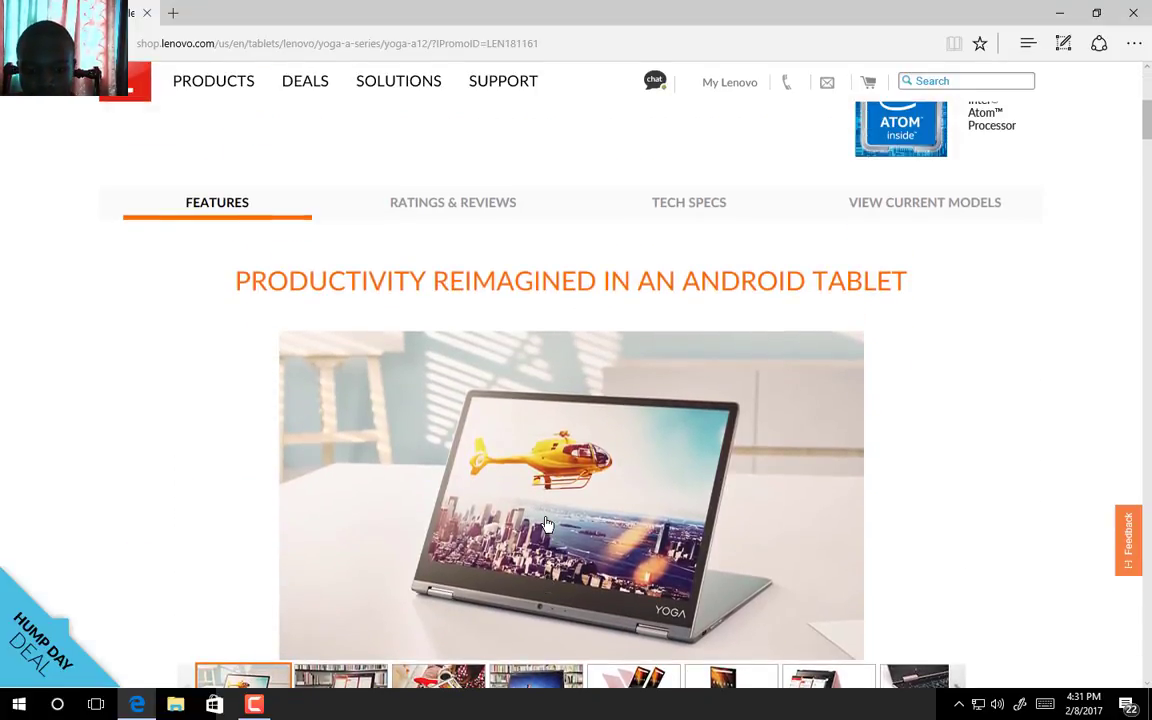
scroll("down", 3)
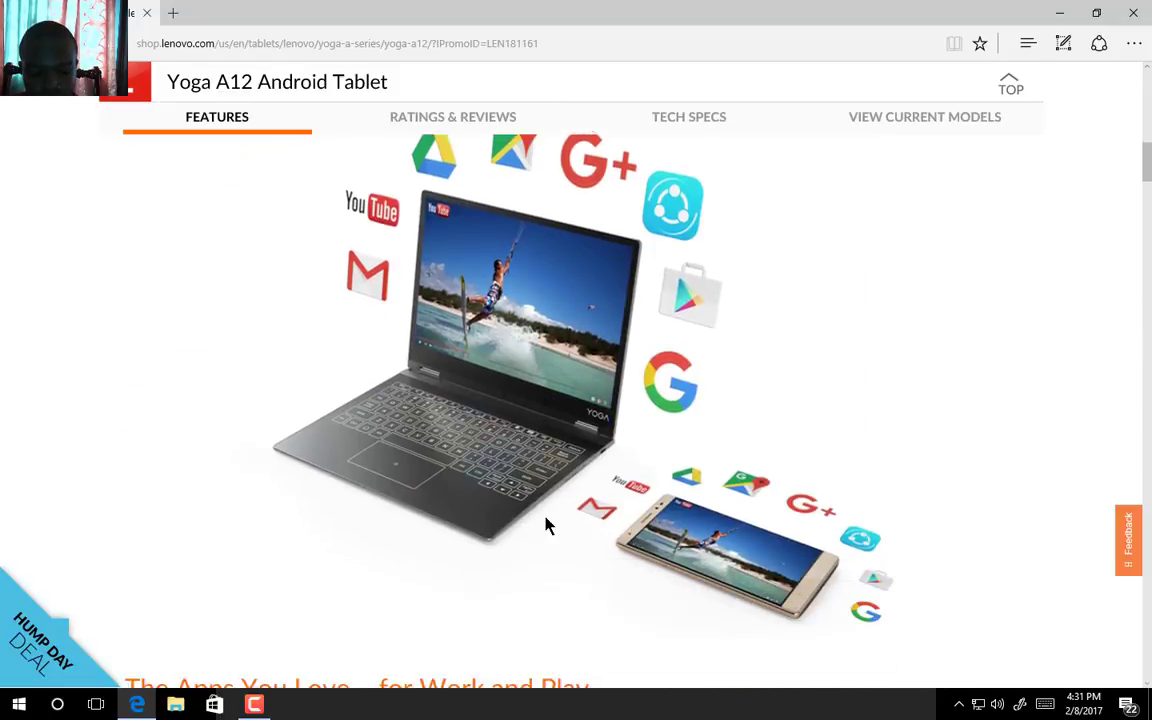
scroll("down", 3)
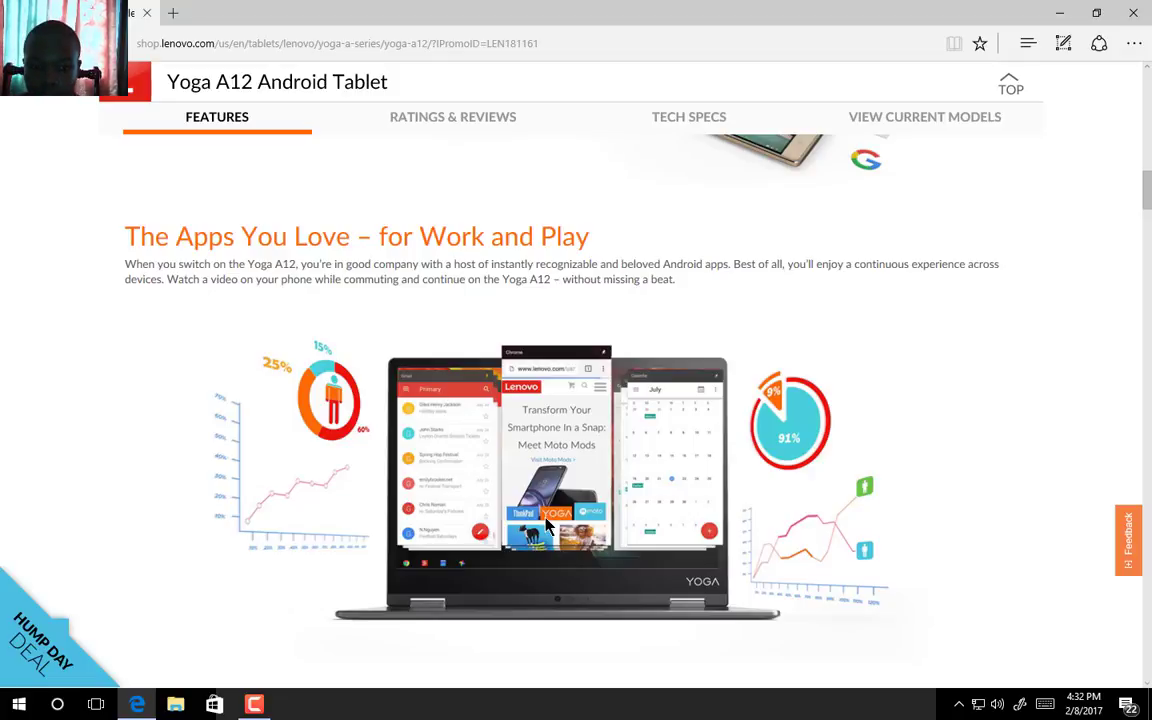
mouse_move(308, 315)
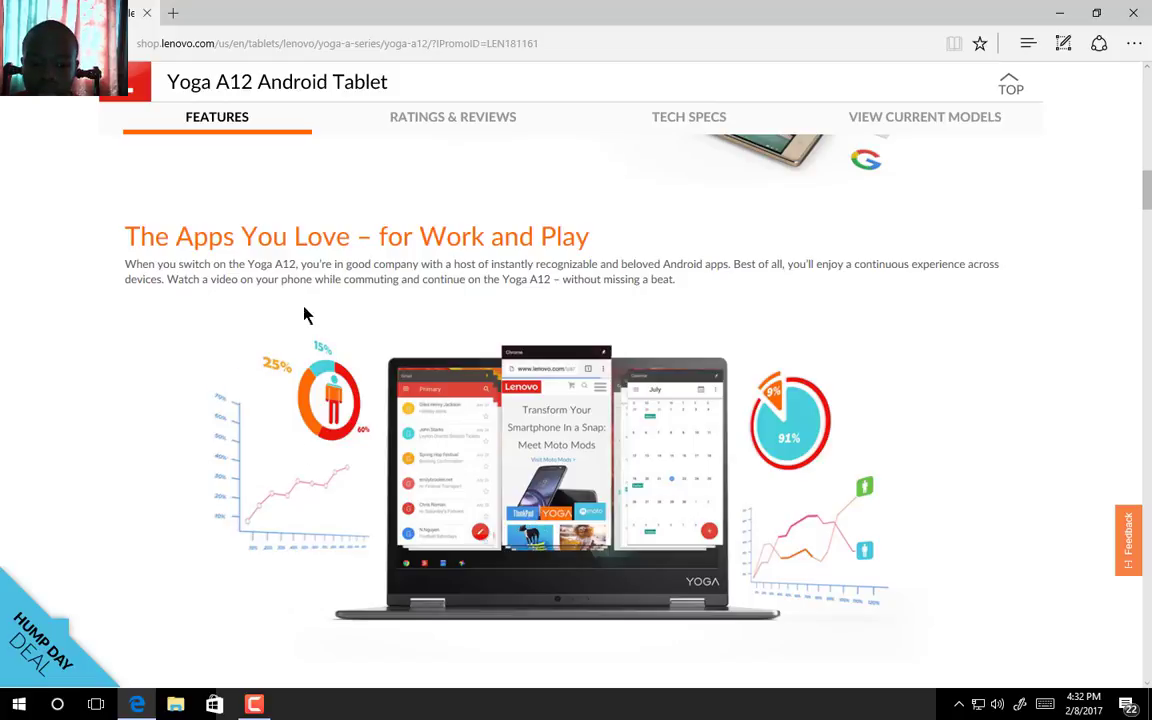
mouse_move(387, 308)
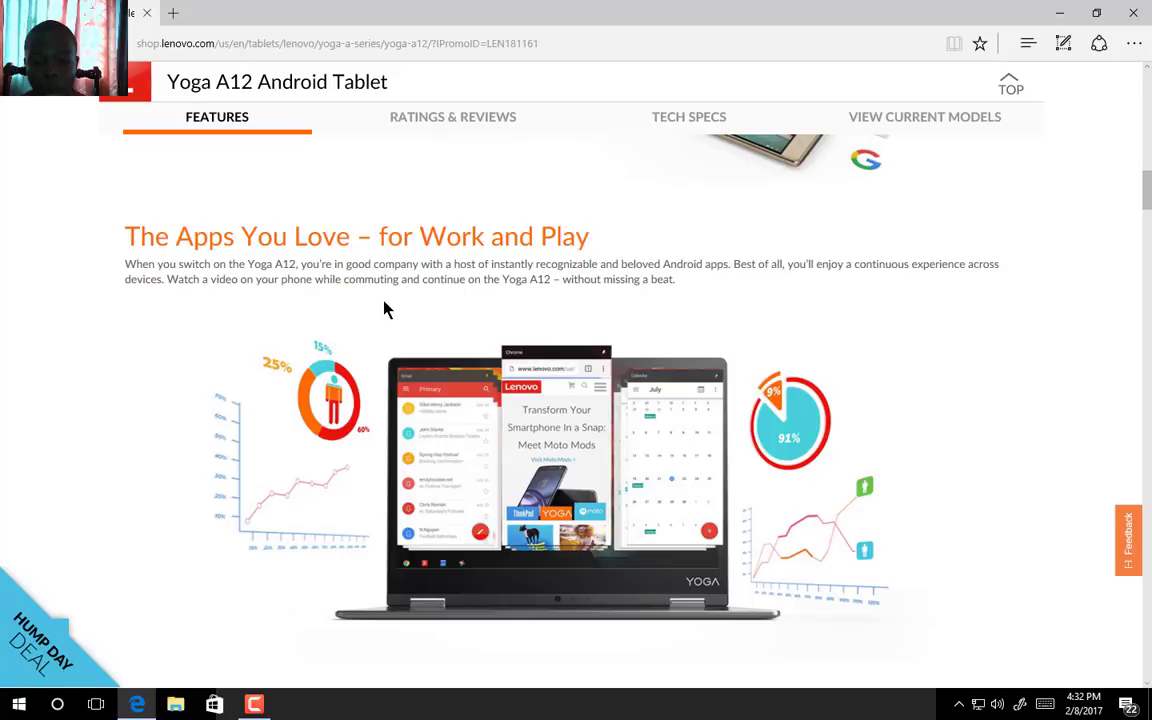
Step: Scroll past 'Multitask Effortlessly on Android' to 'Seriously Thin, Effortlessly Convenient'
scroll("down", 3)
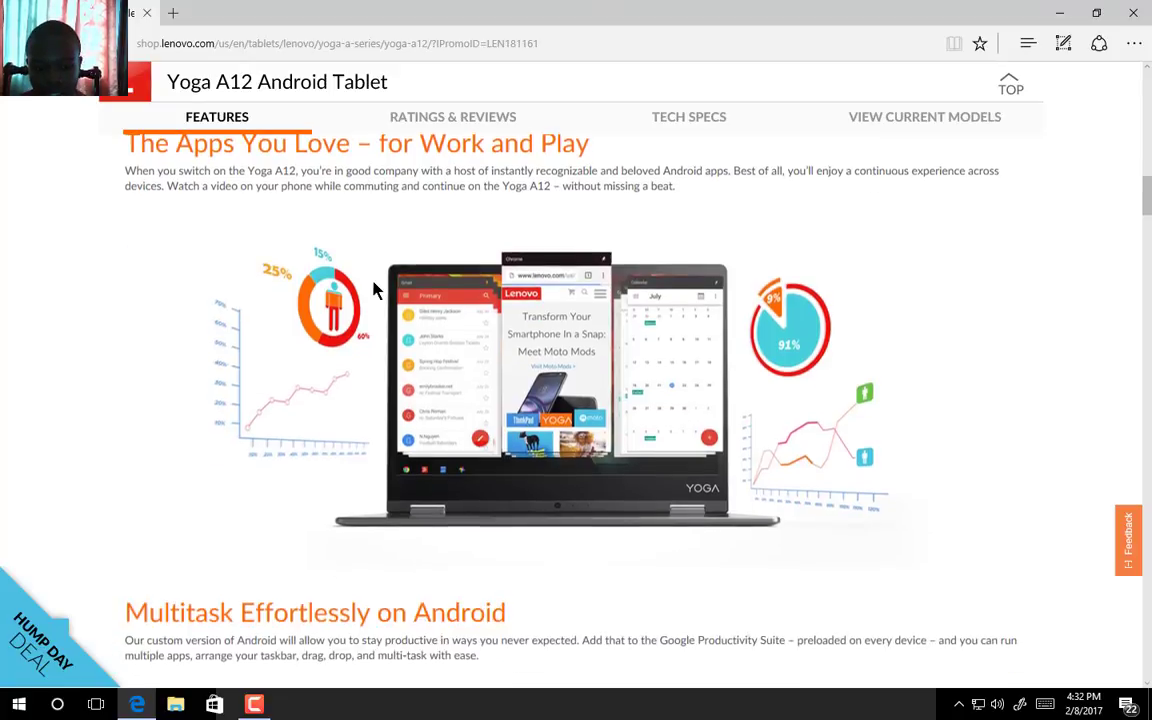
scroll("down", 3)
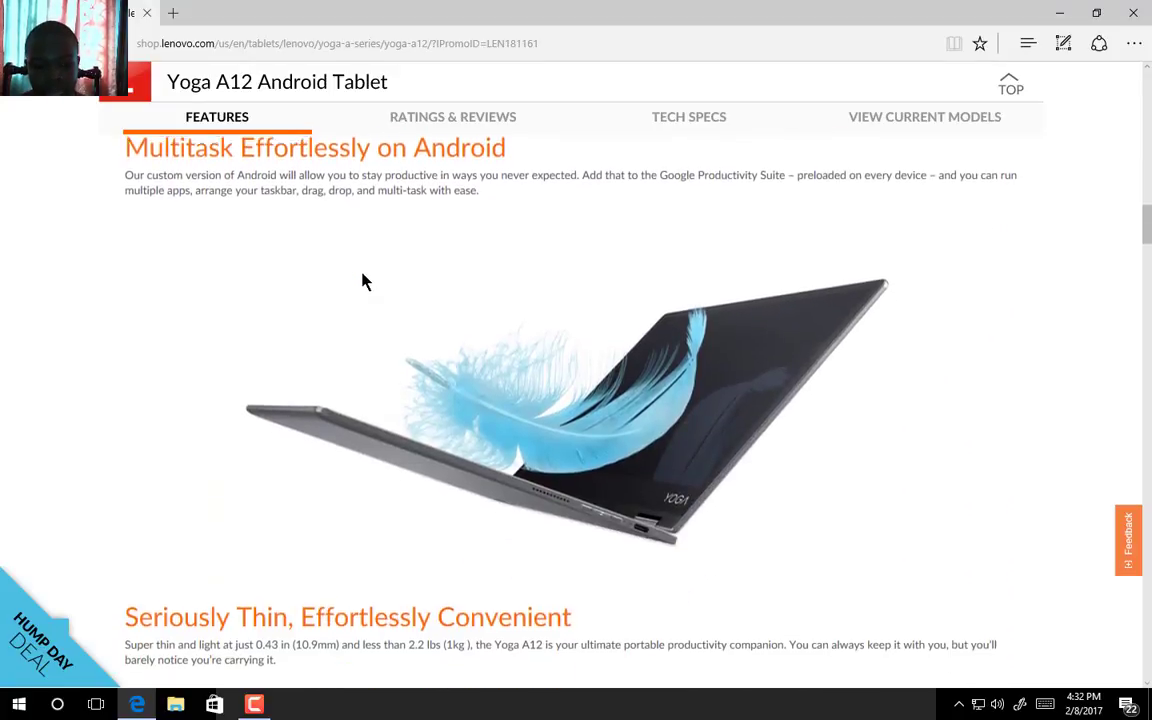
scroll("up", 3)
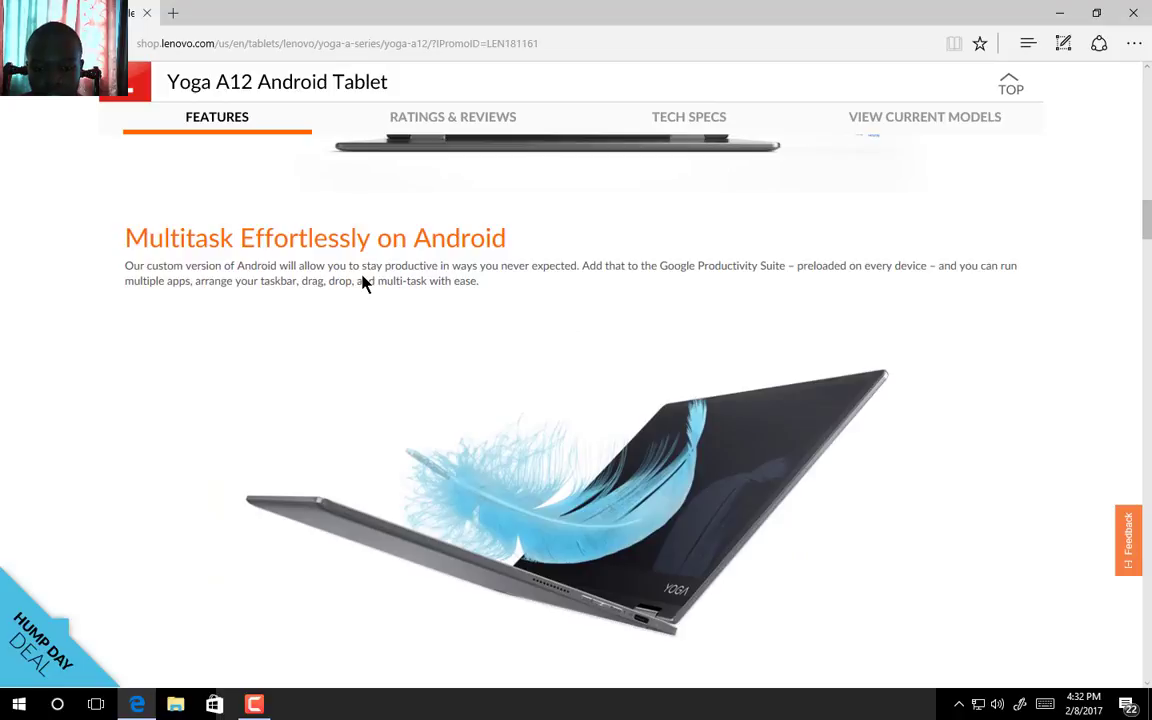
mouse_move(697, 267)
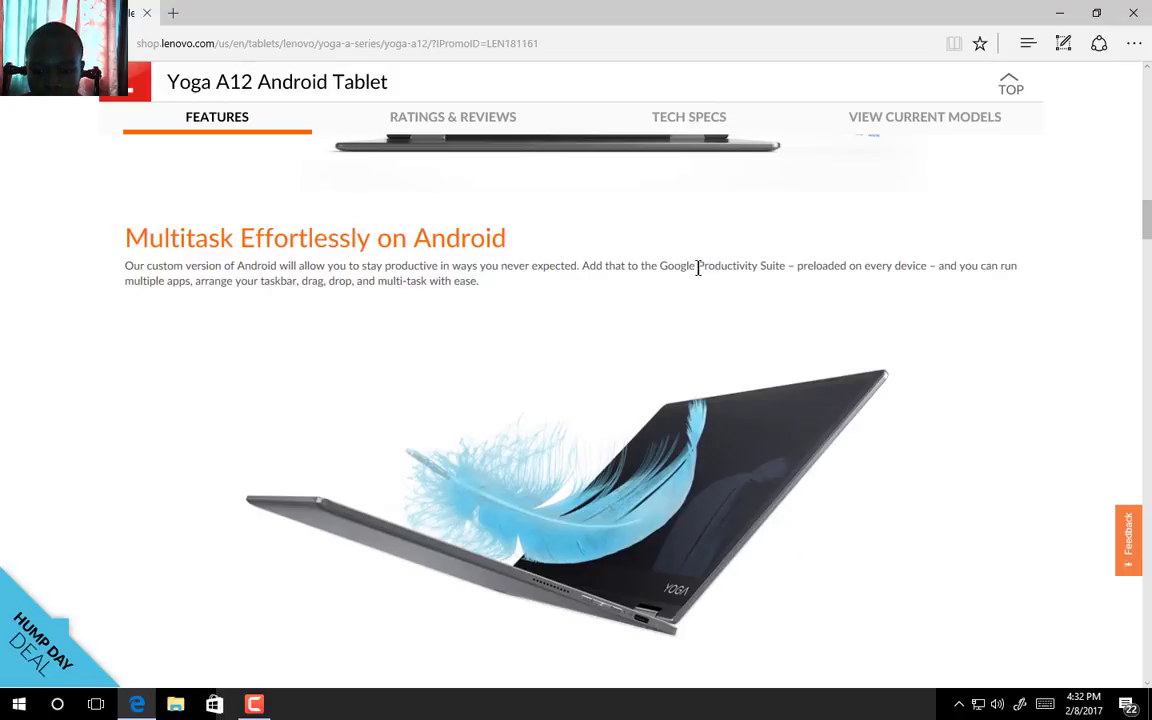
mouse_move(658, 282)
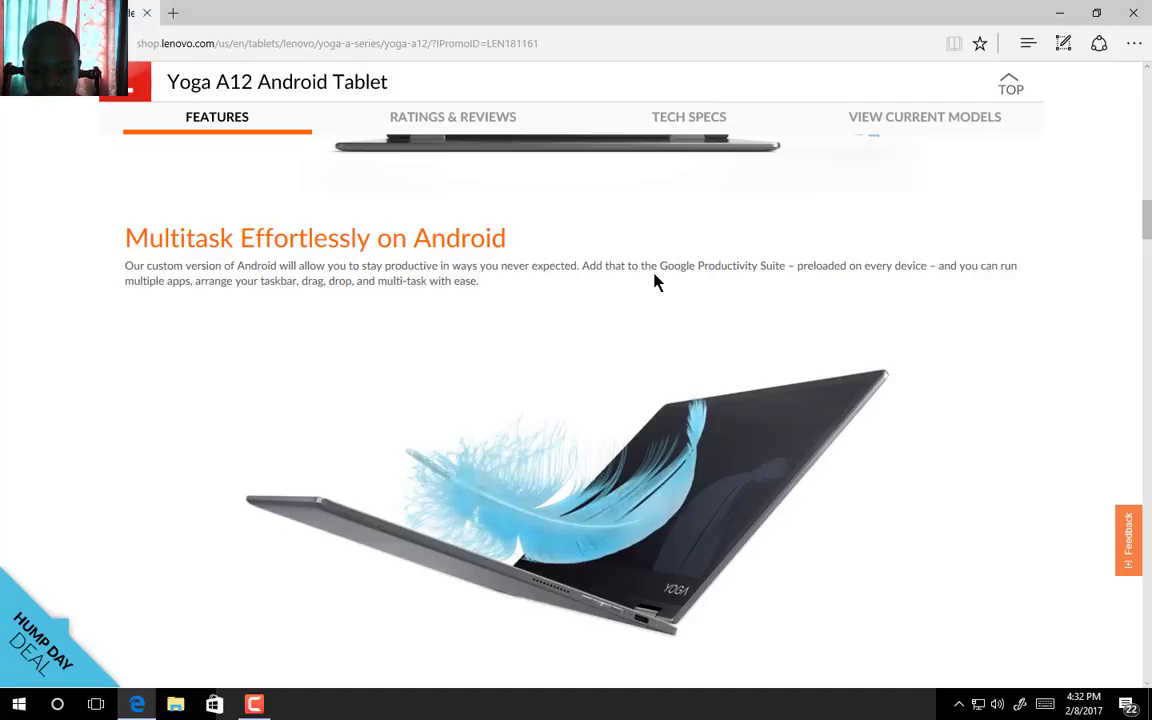
scroll("down", 3)
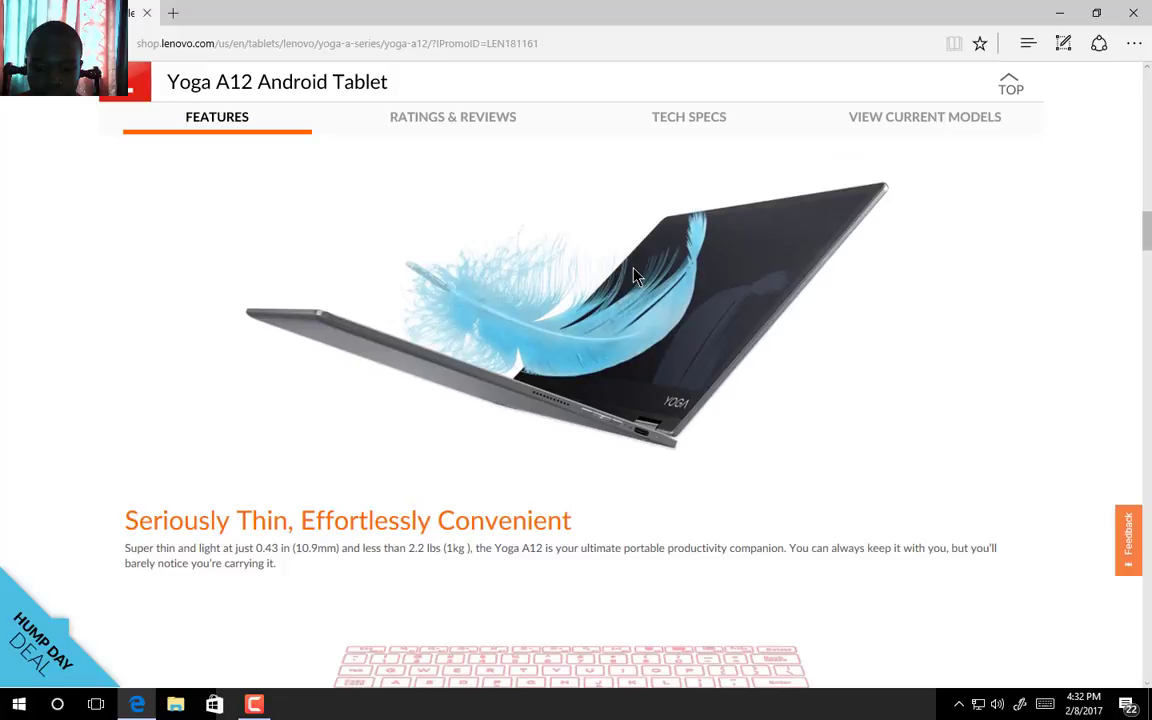
scroll("down", 3)
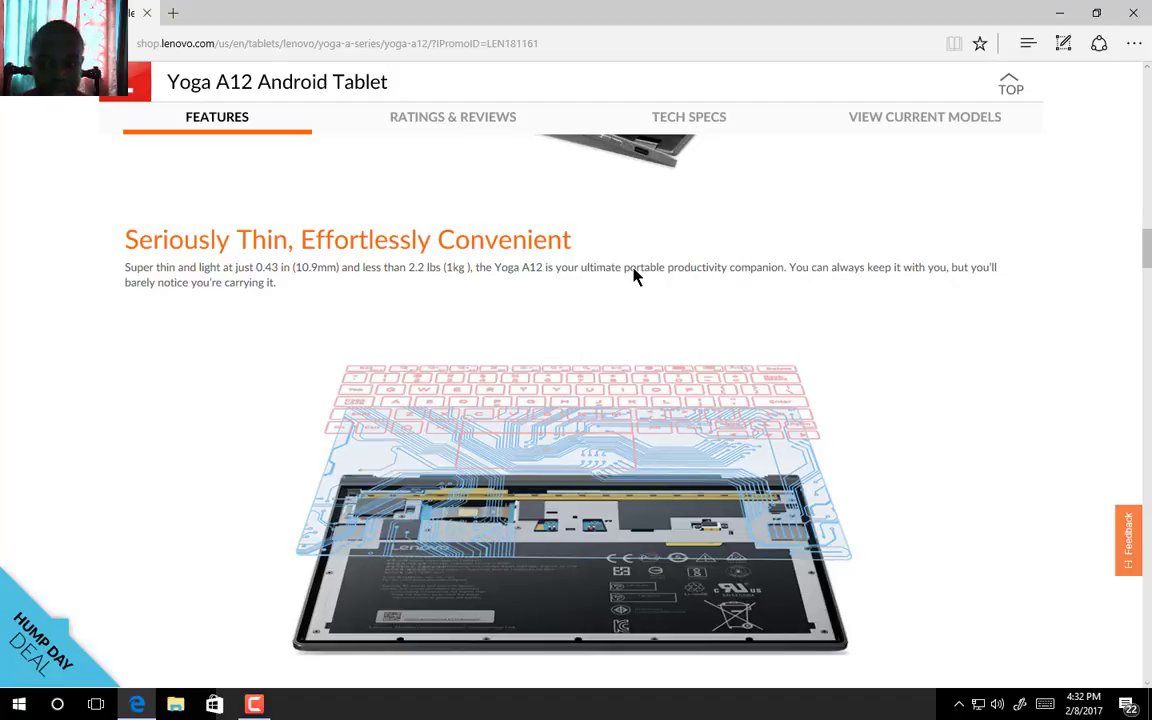
scroll("down", 3)
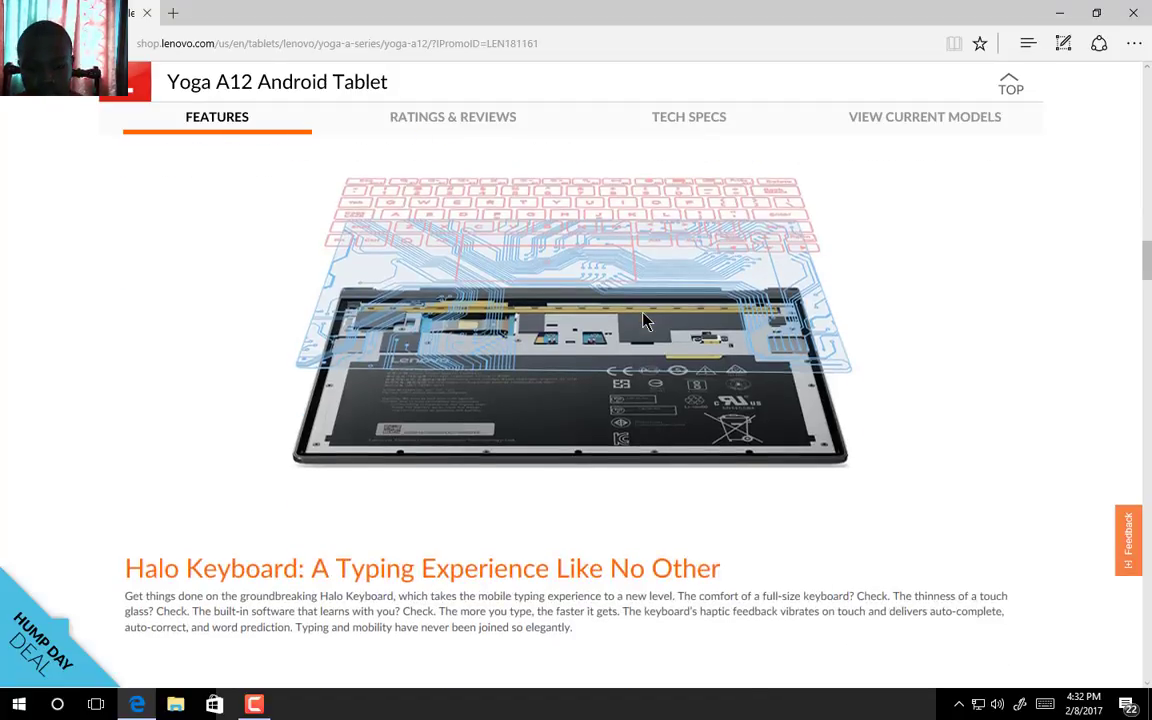
scroll("down", 3)
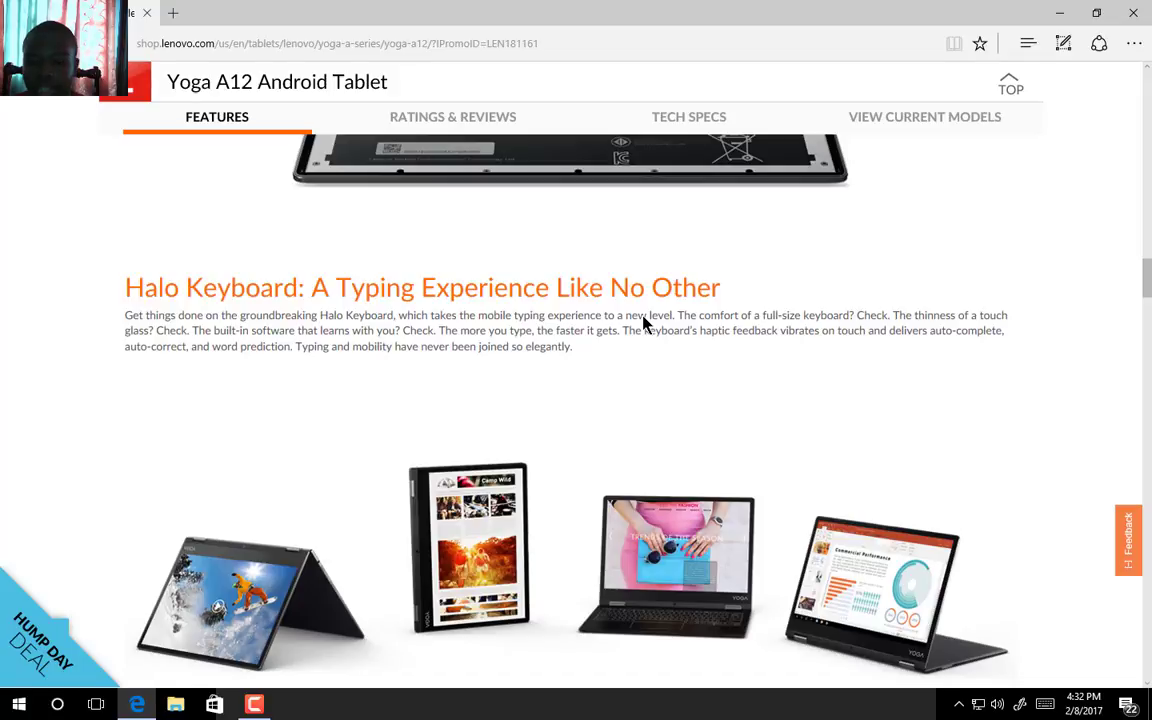
scroll("down", 3)
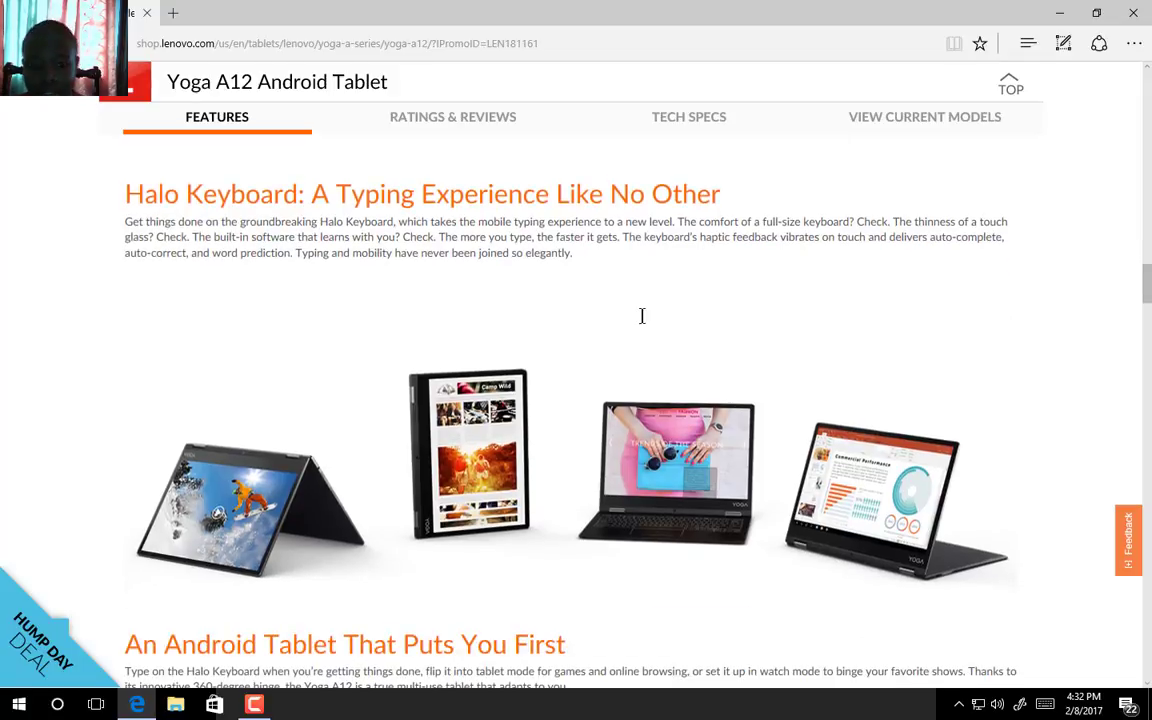
mouse_move(590, 270)
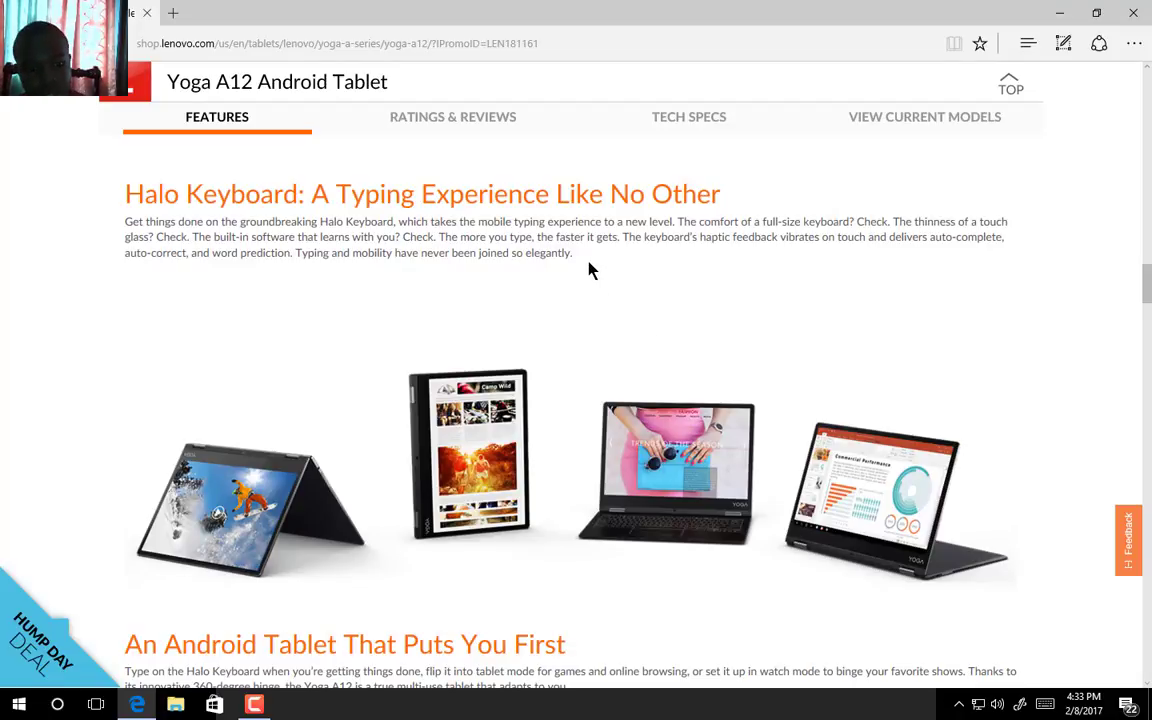
mouse_move(596, 298)
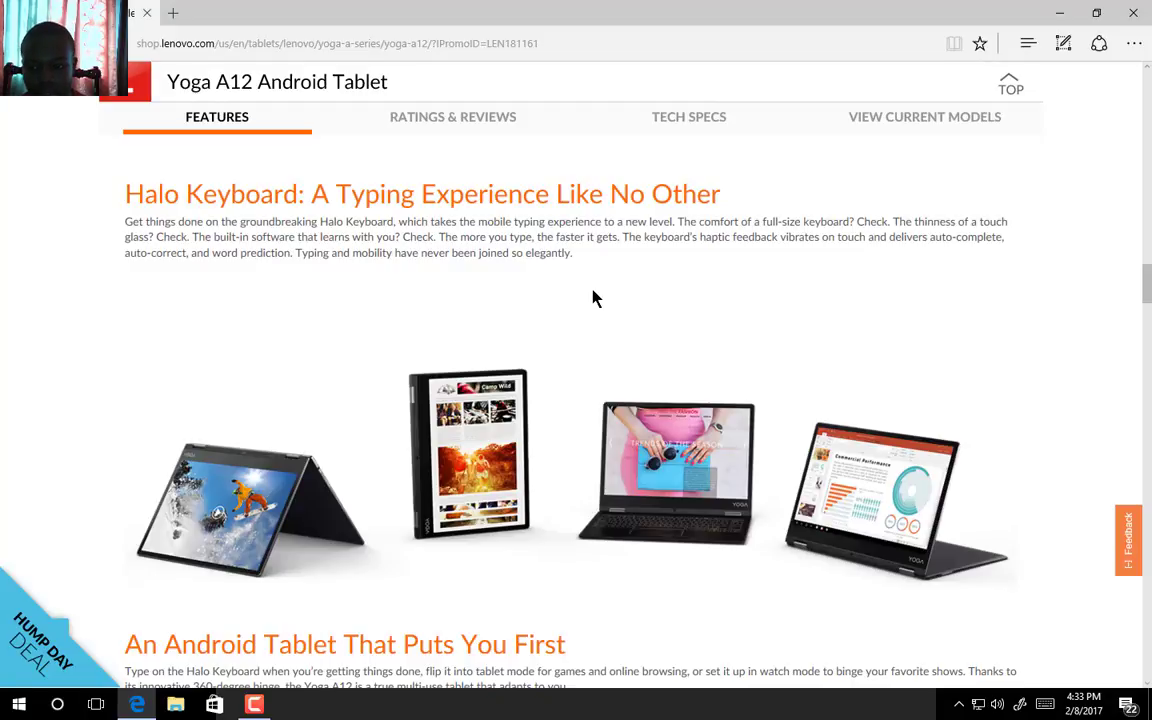
mouse_move(588, 387)
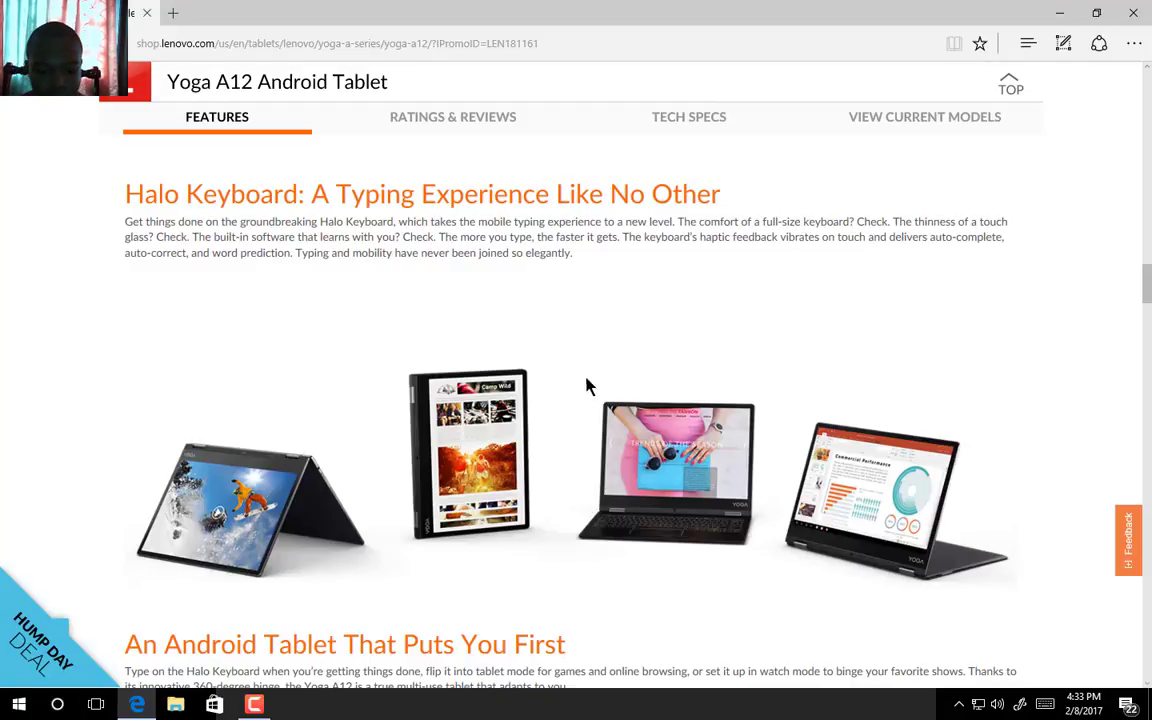
scroll("down", 3)
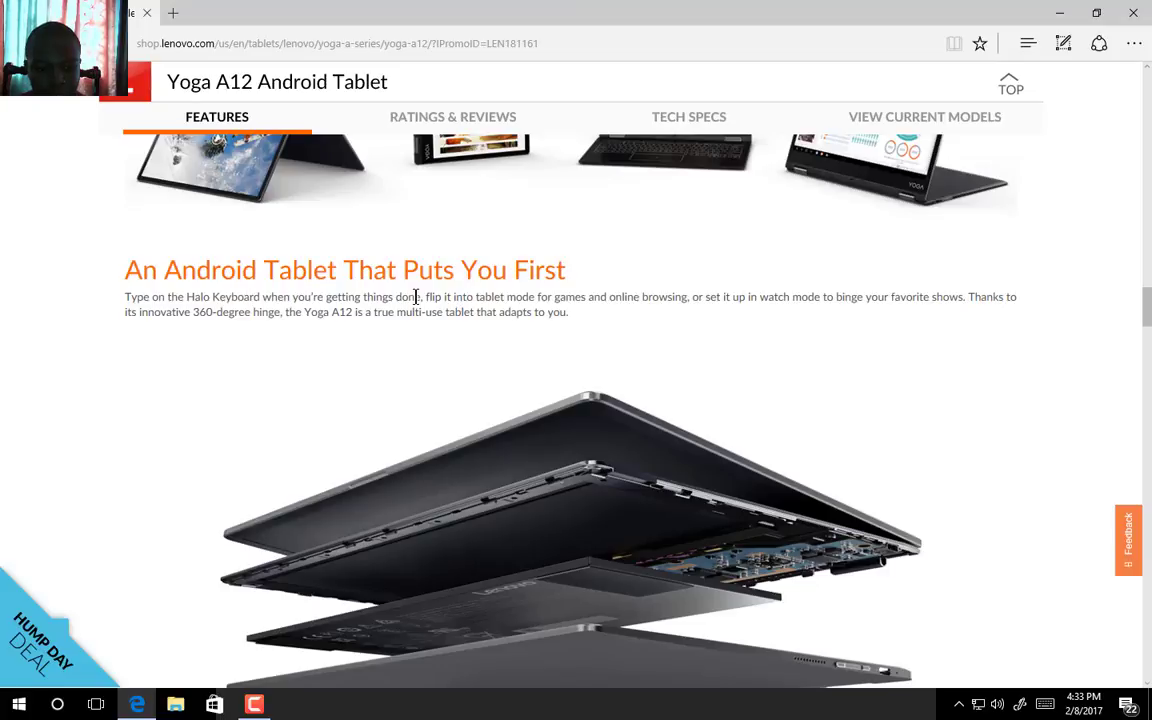
scroll("up", 3)
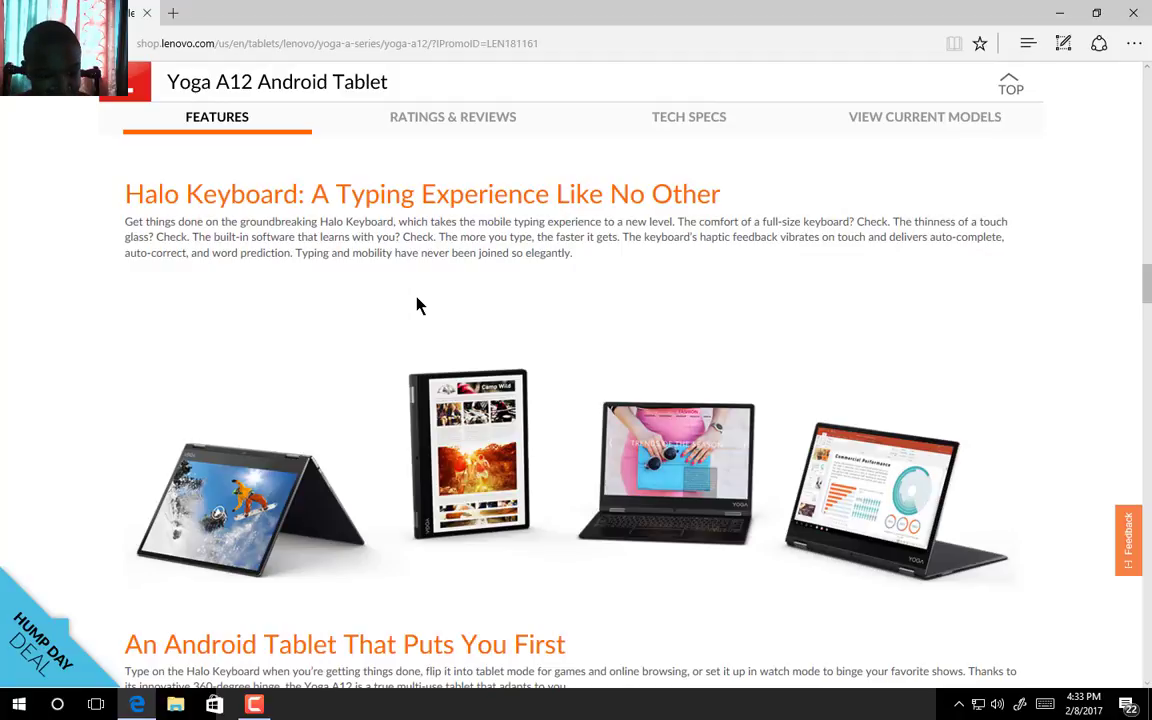
scroll("down", 3)
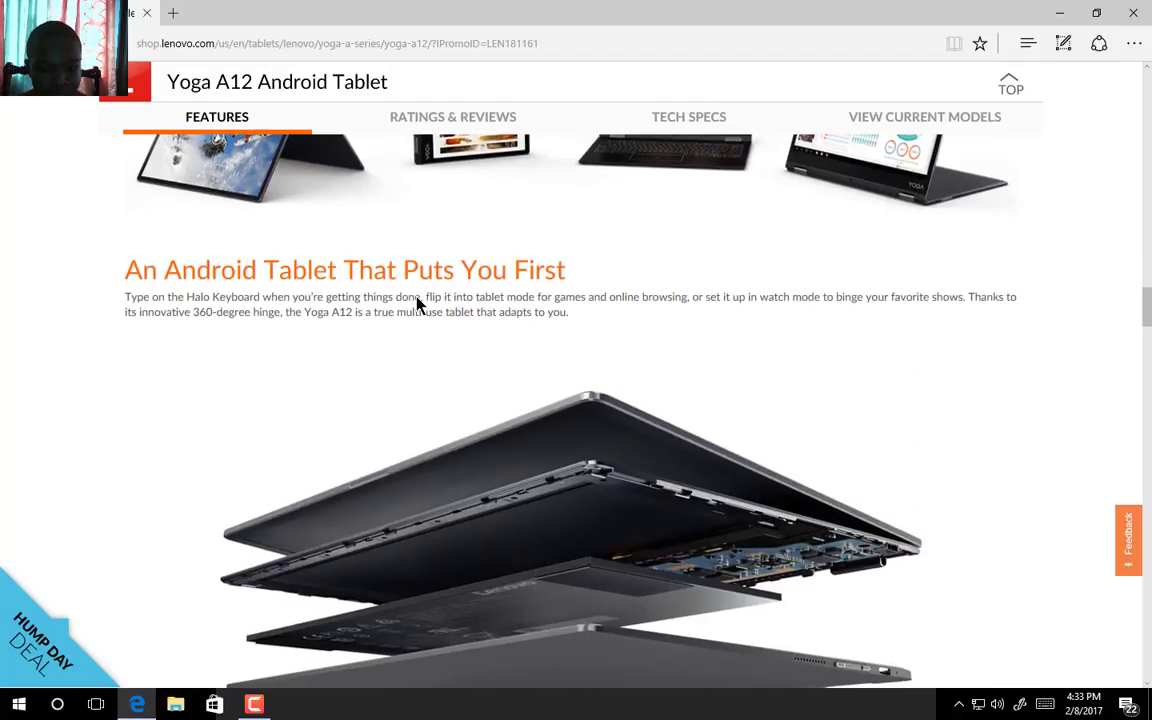
scroll("down", 3)
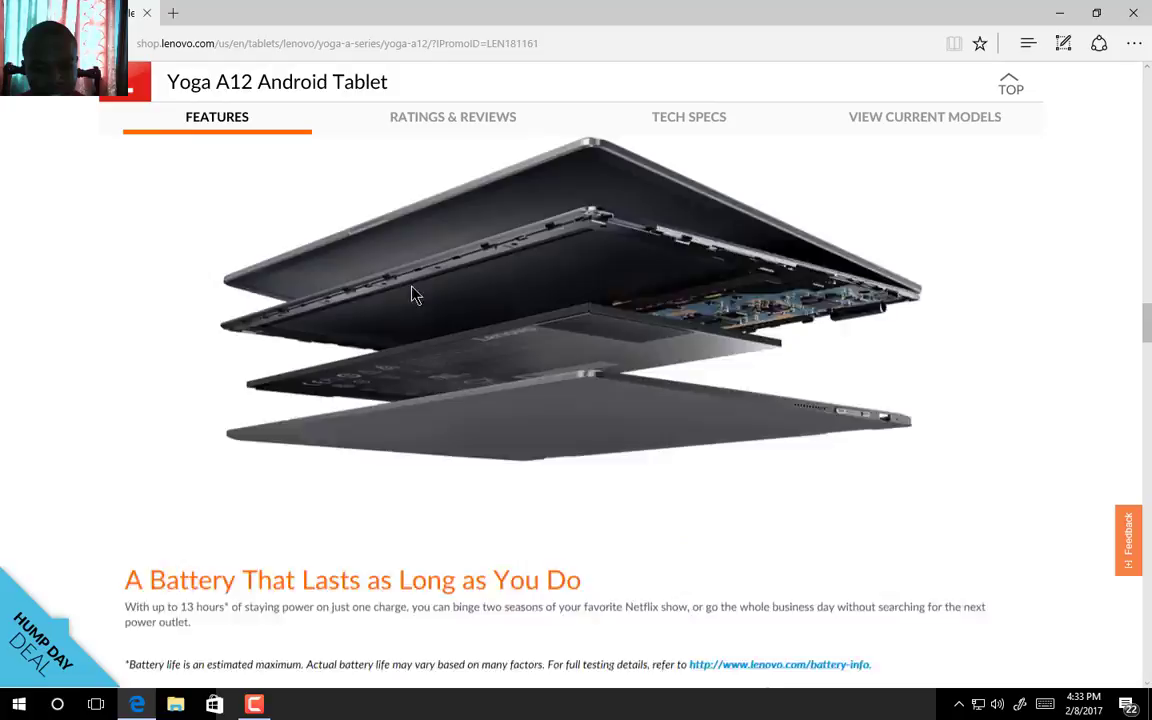
scroll("down", 3)
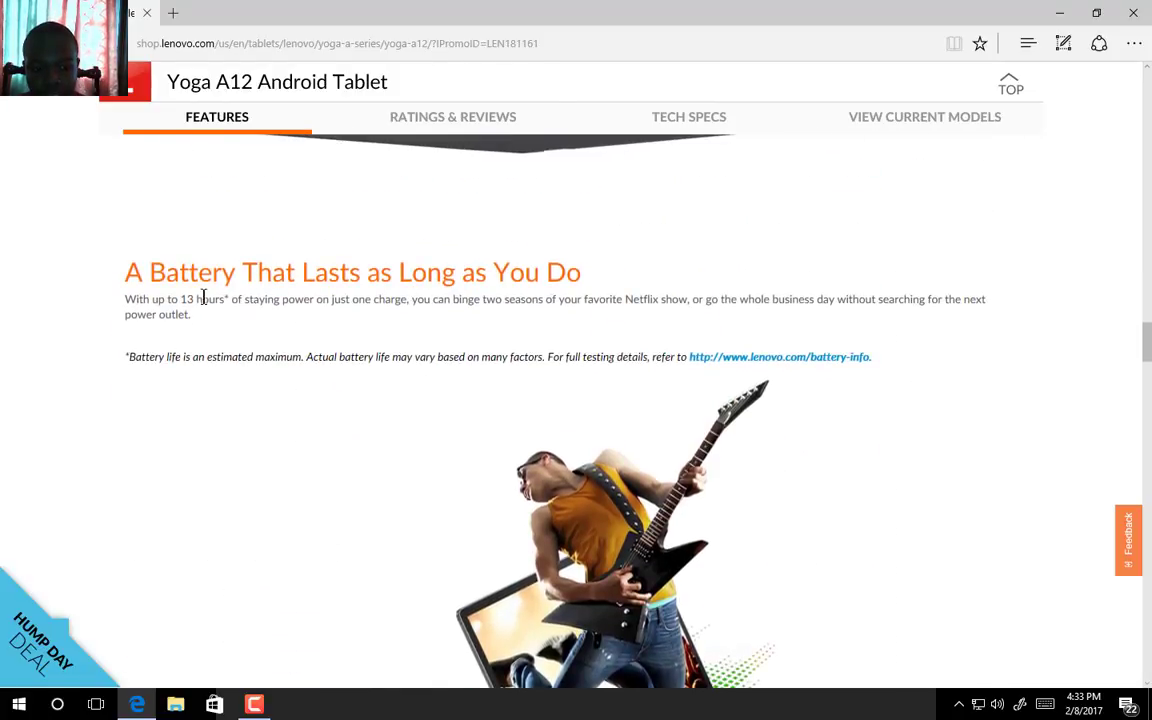
mouse_move(307, 322)
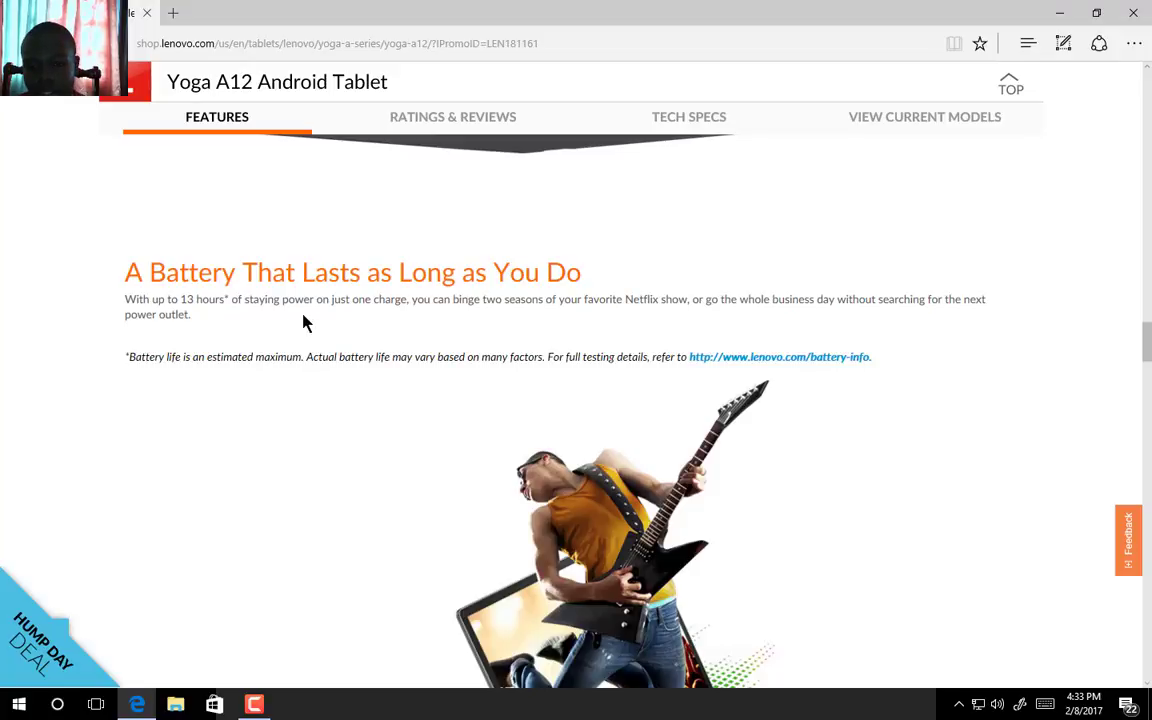
scroll("down", 3)
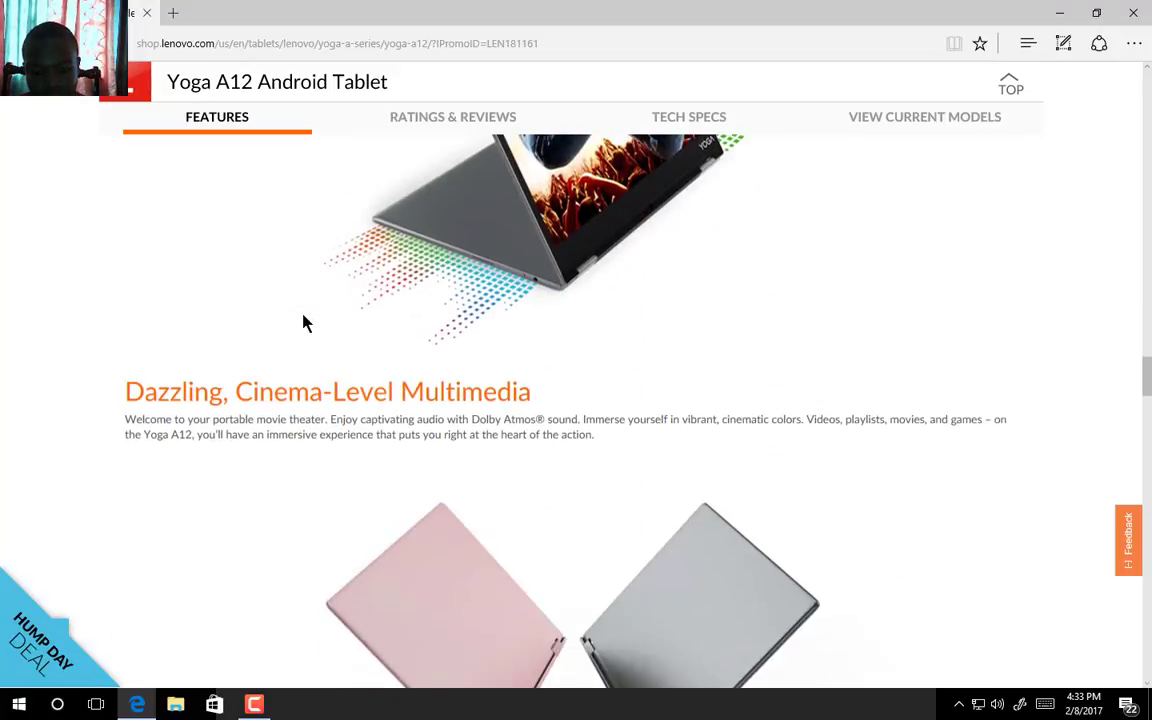
scroll("down", 3)
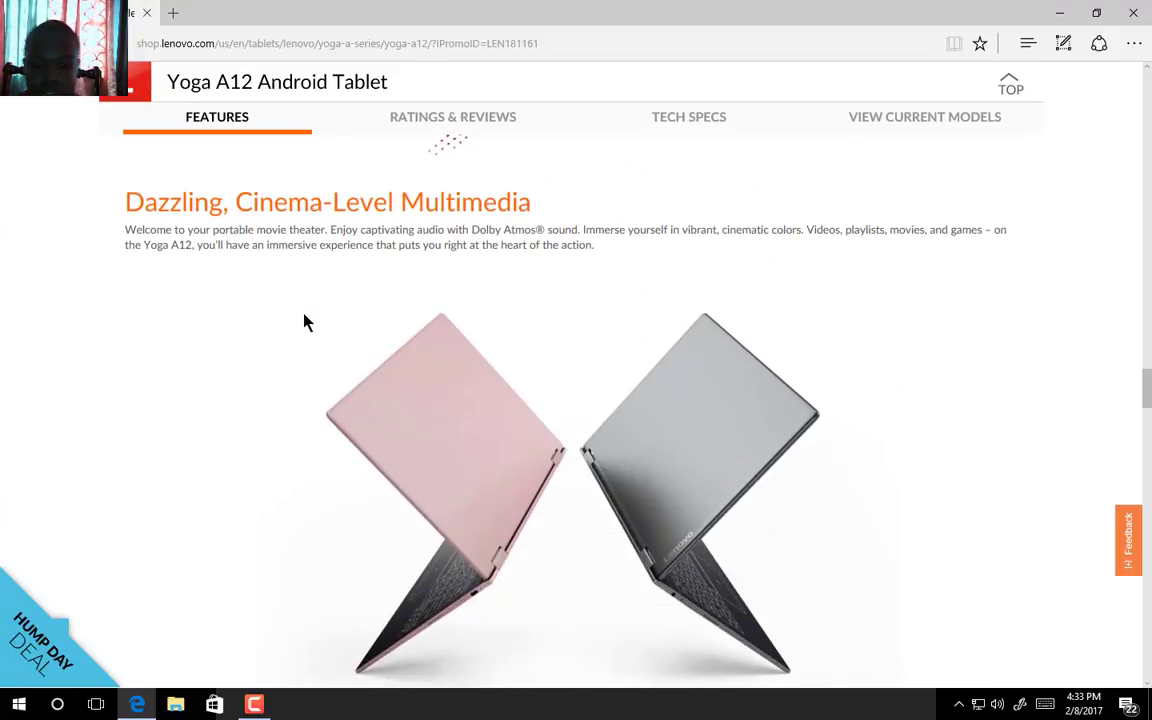
mouse_move(700, 418)
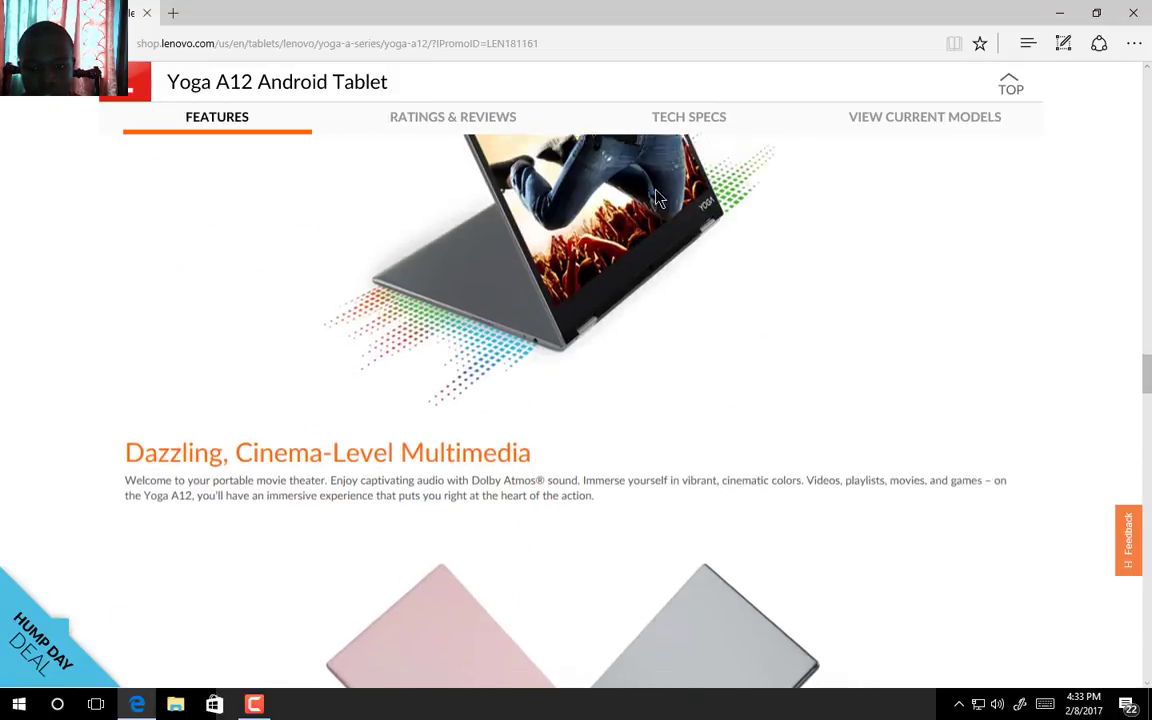
Step: Jump to Tech Specs showing the Atom x5-Z8550 CPU, Android 6.0.1 and 2 GB RAM
left_click(689, 116)
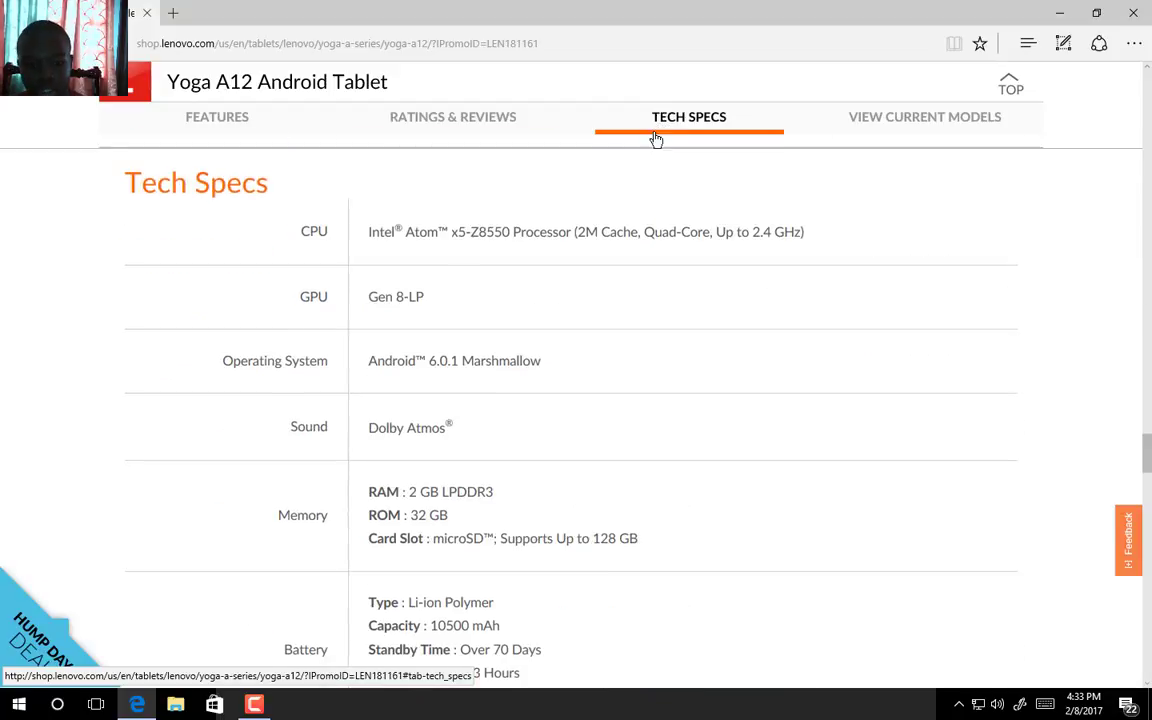
scroll("down", 3)
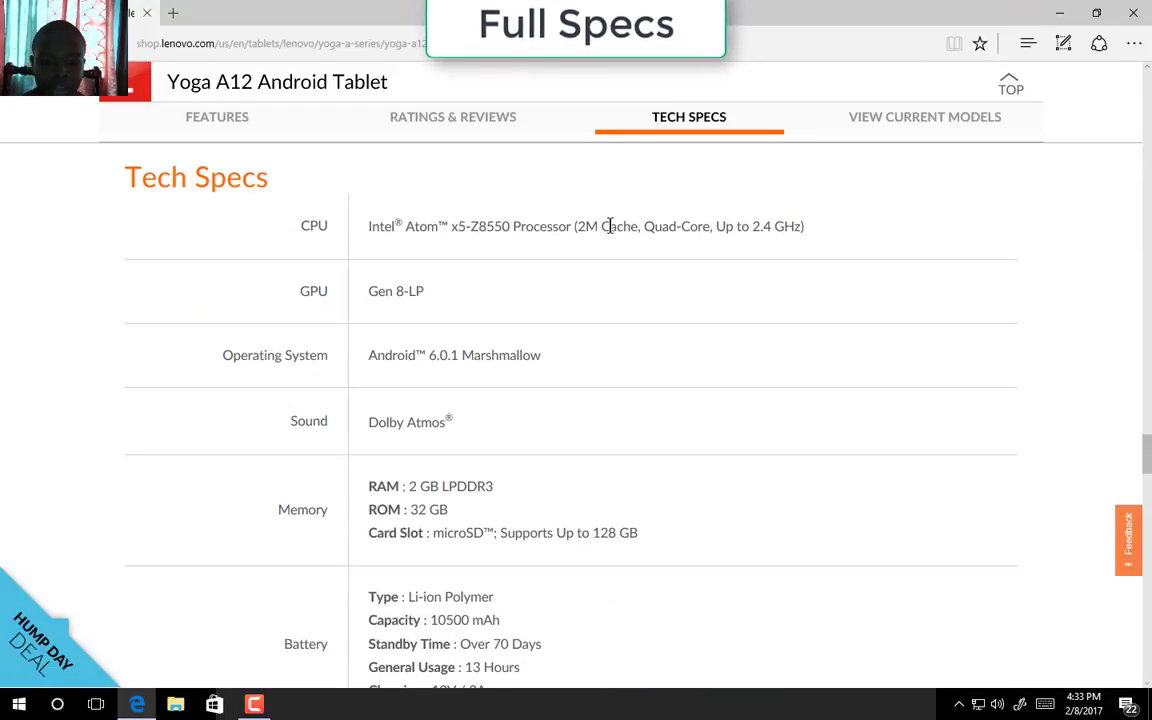
mouse_move(642, 296)
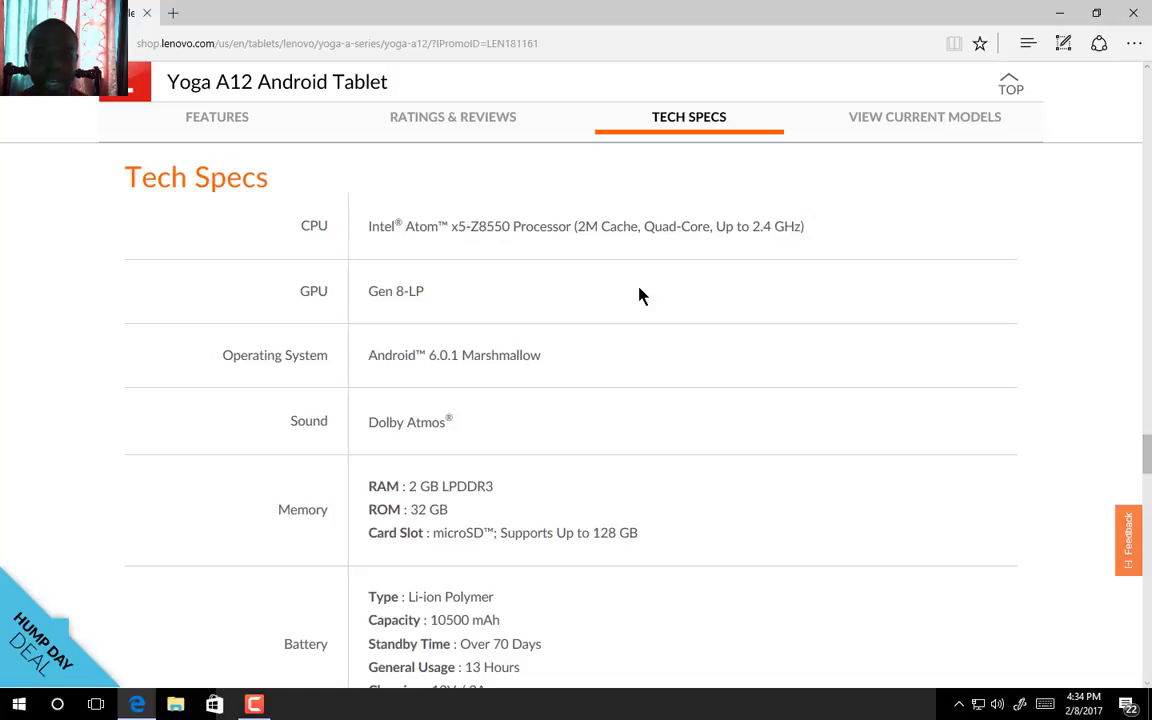
scroll("down", 3)
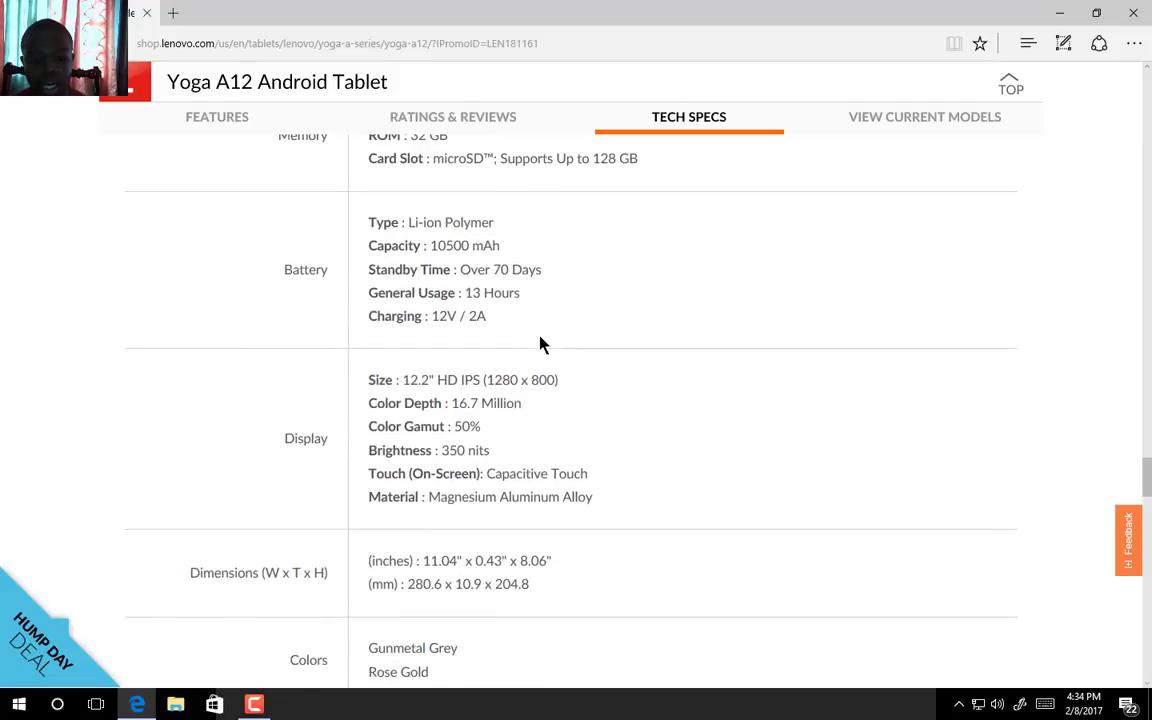
mouse_move(485, 248)
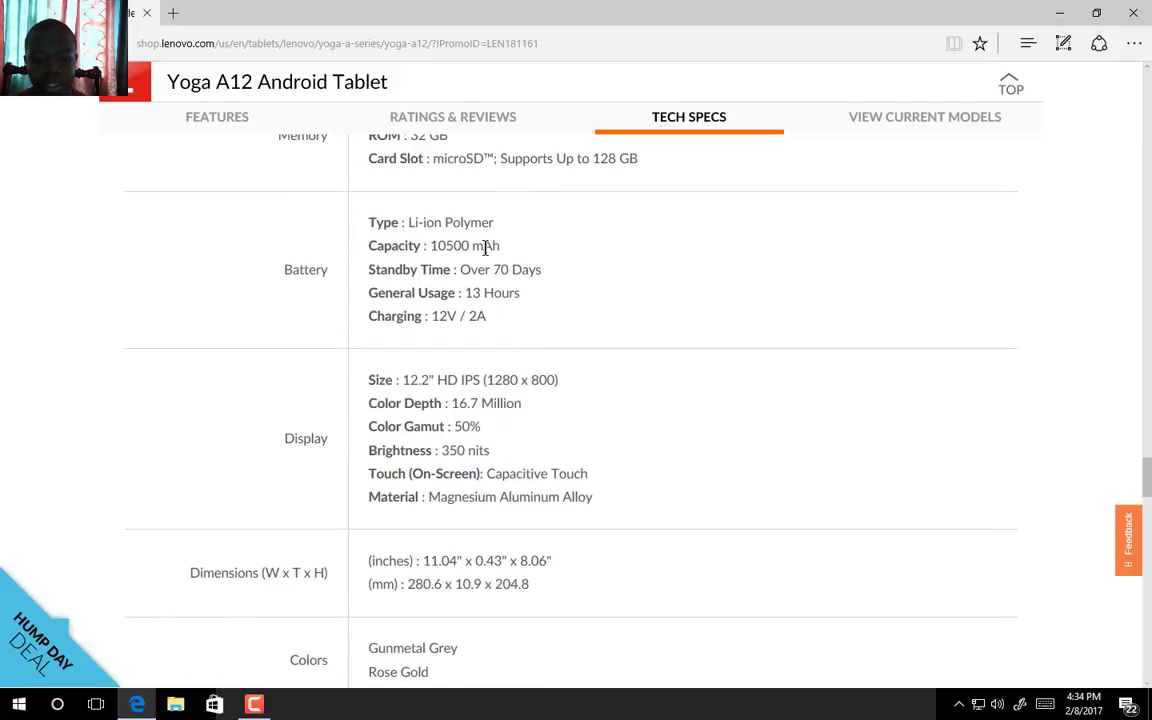
mouse_move(566, 269)
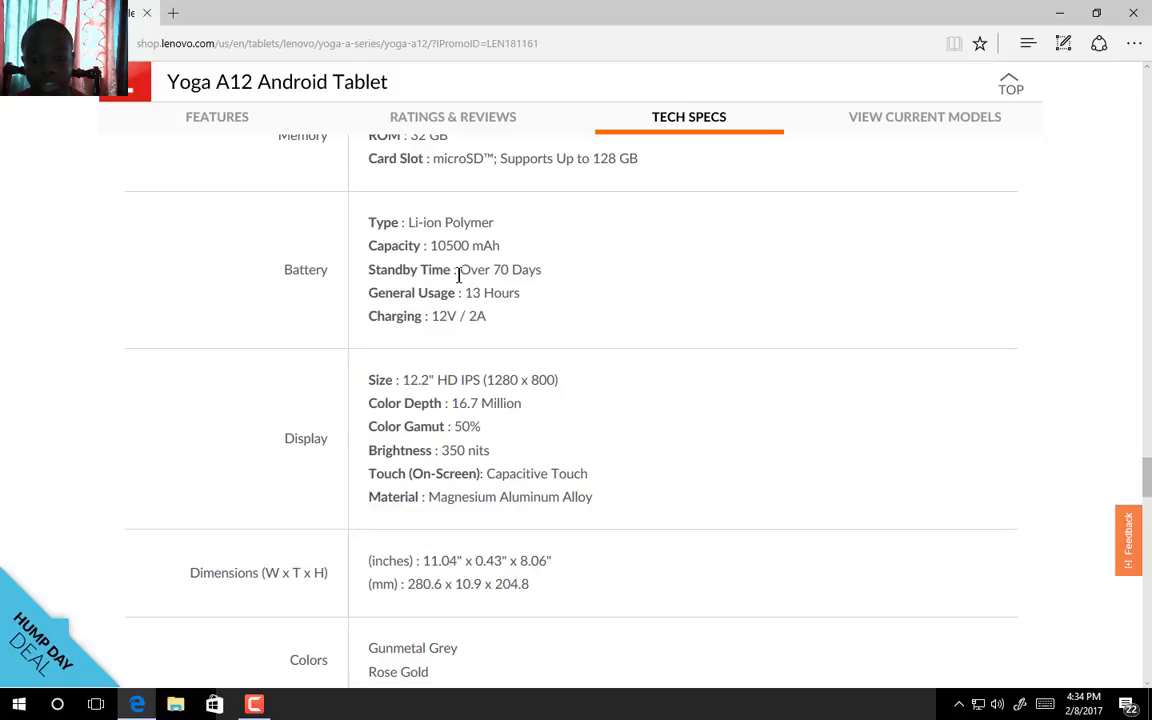
mouse_move(378, 263)
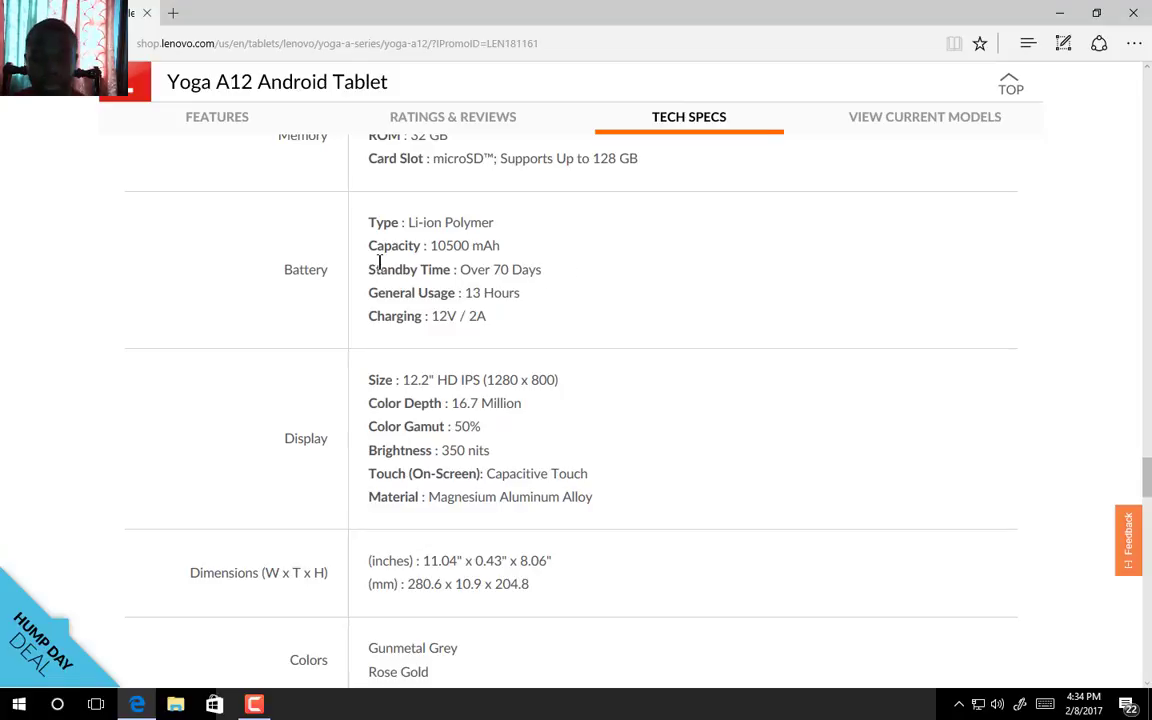
mouse_move(528, 289)
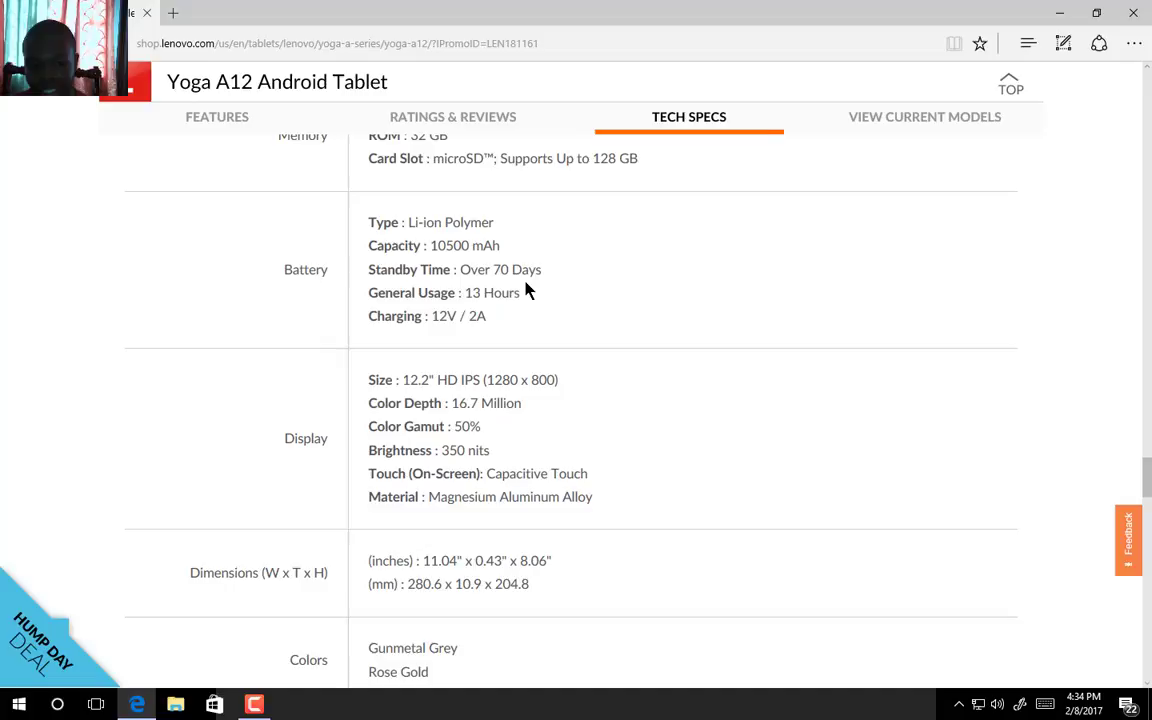
mouse_move(489, 291)
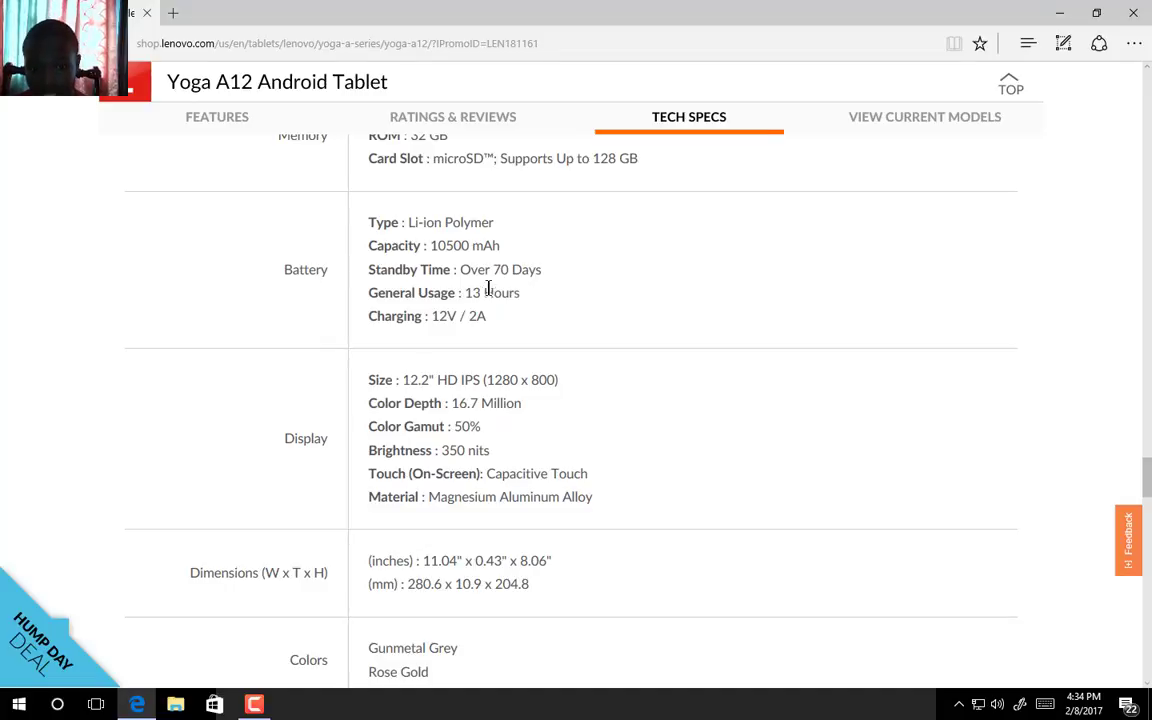
mouse_move(547, 307)
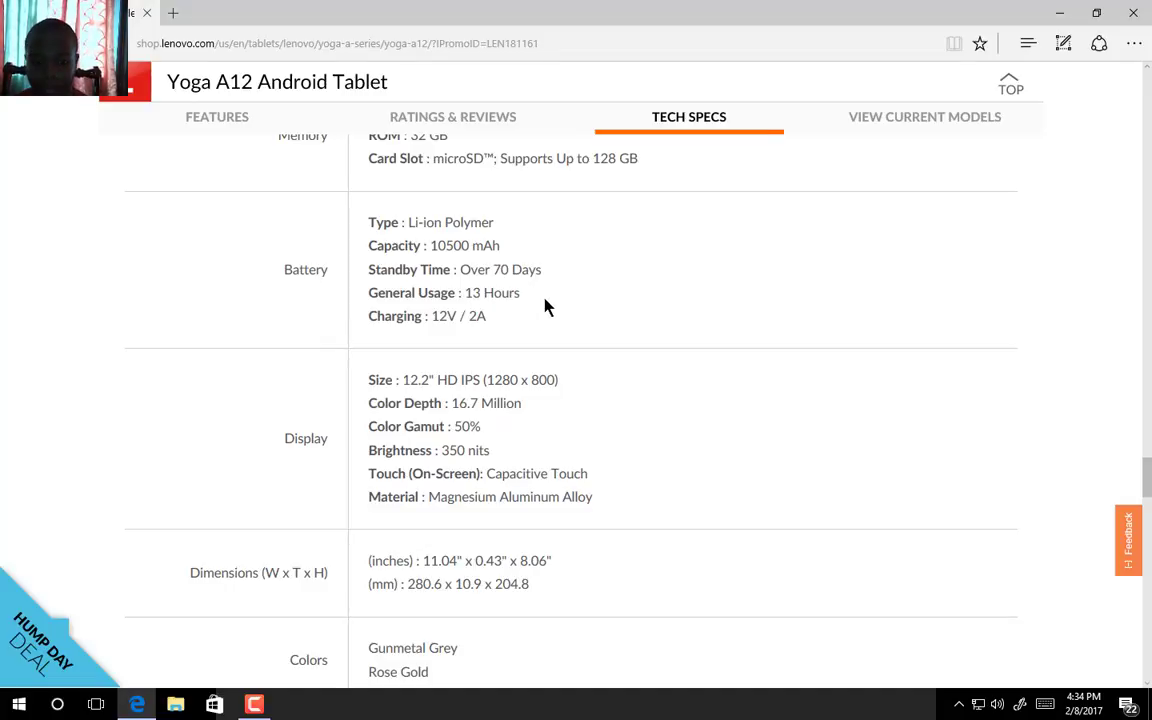
mouse_move(472, 310)
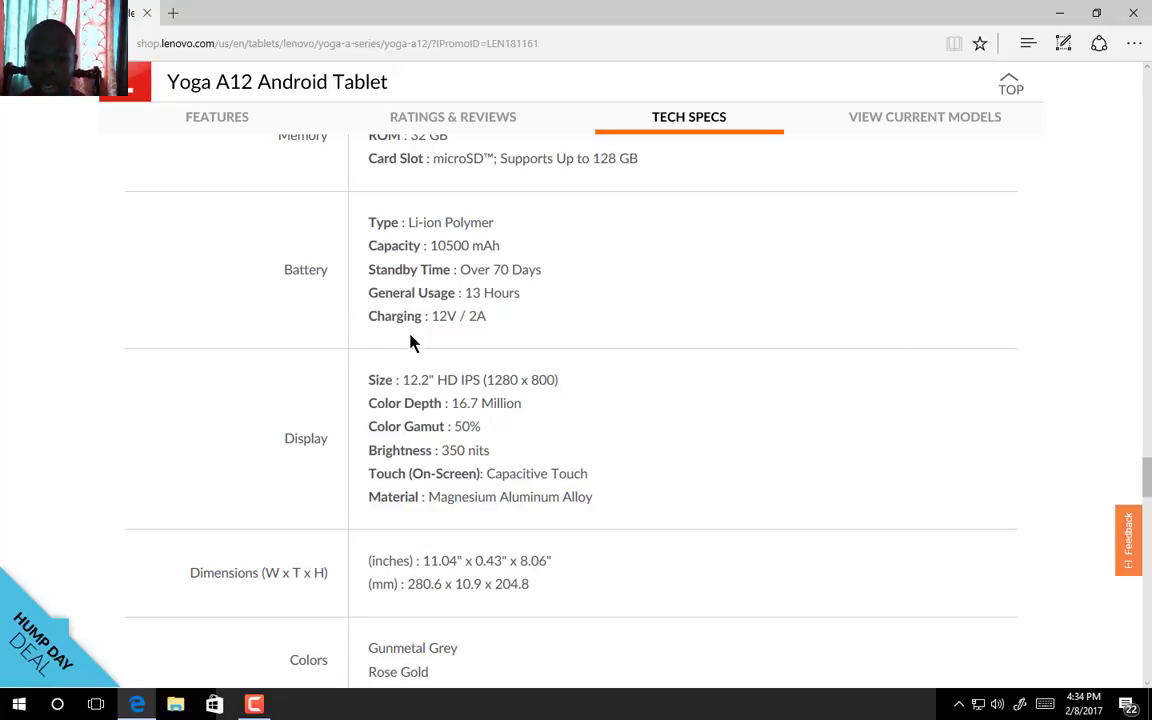
scroll("down", 3)
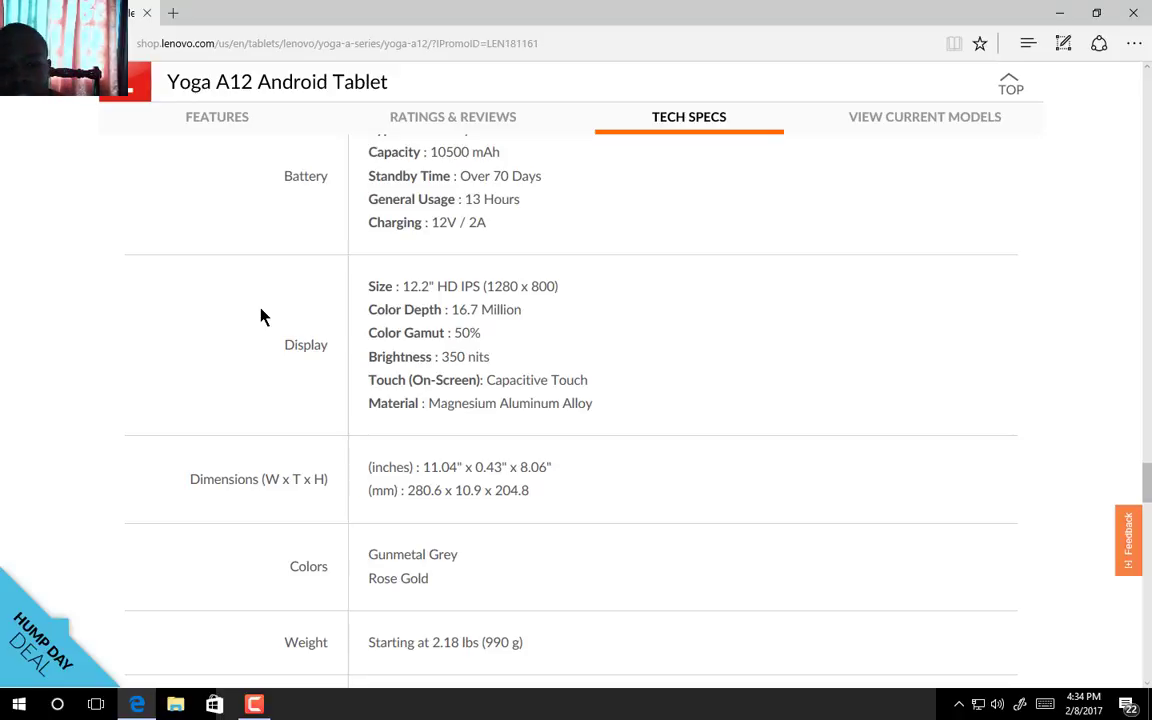
mouse_move(560, 387)
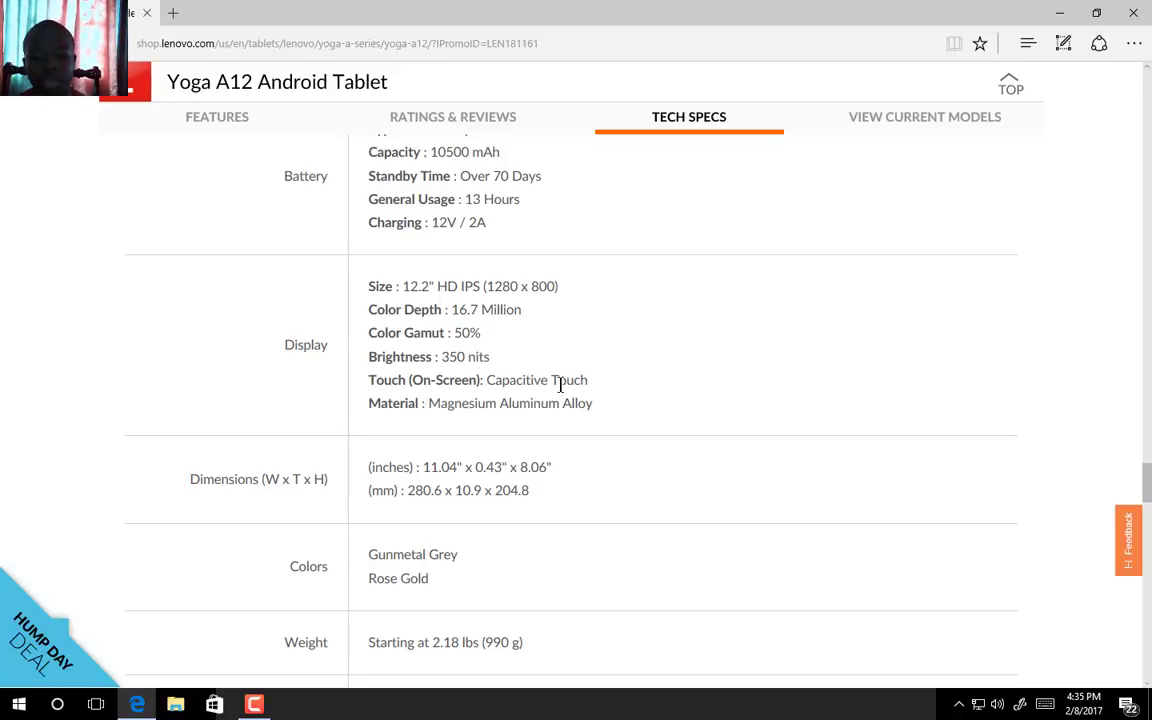
double_click(510, 403)
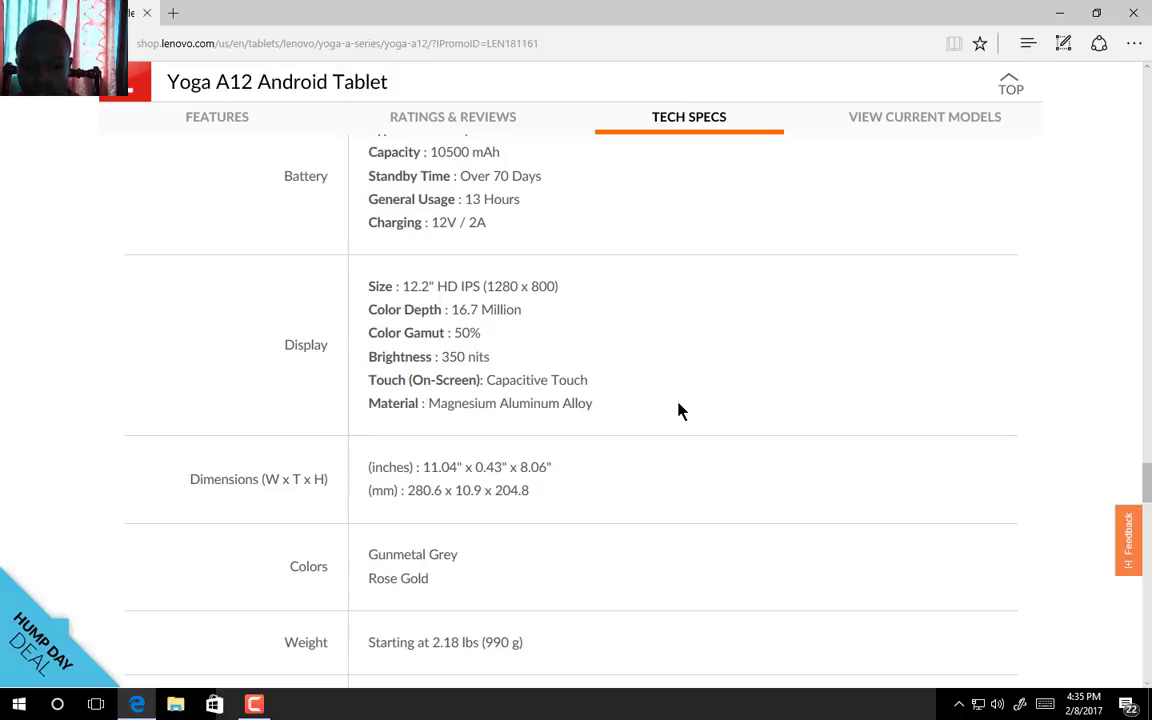
scroll("down", 3)
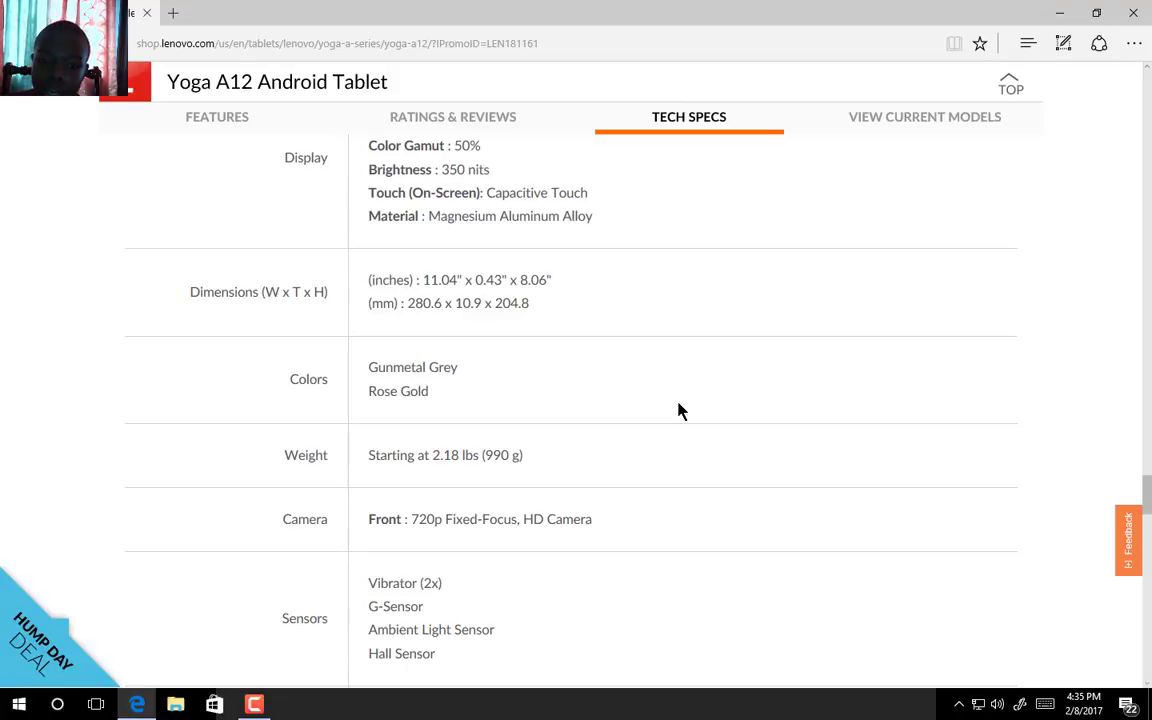
scroll("down", 3)
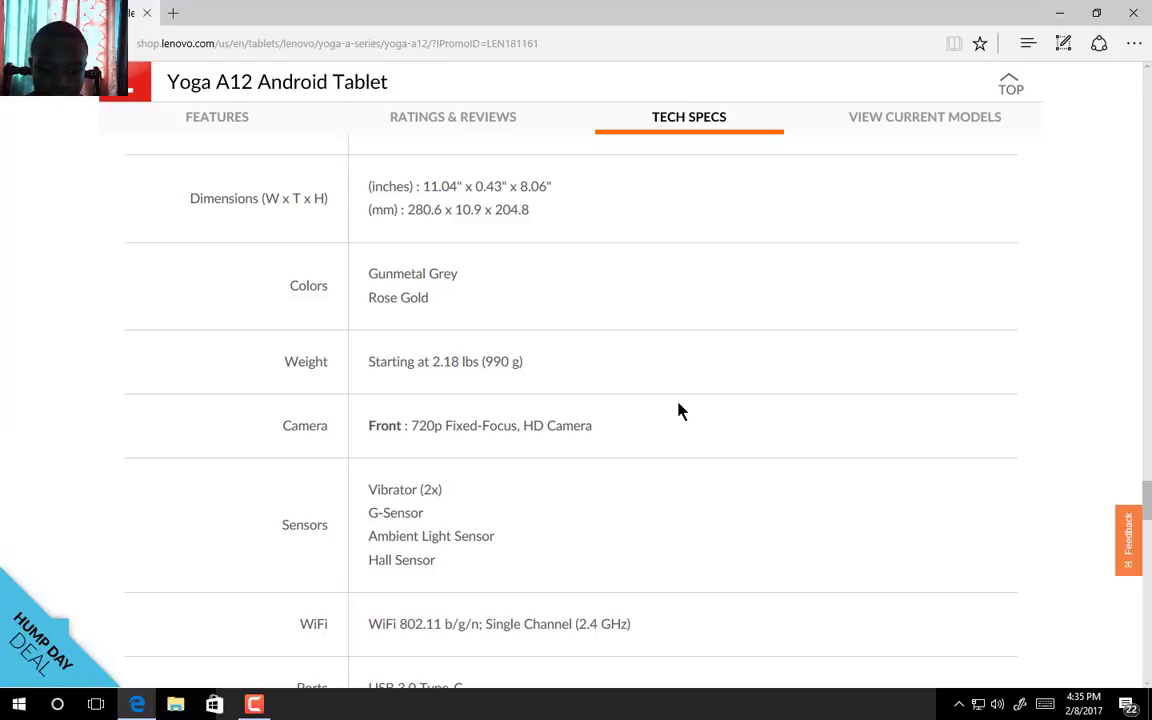
scroll("down", 3)
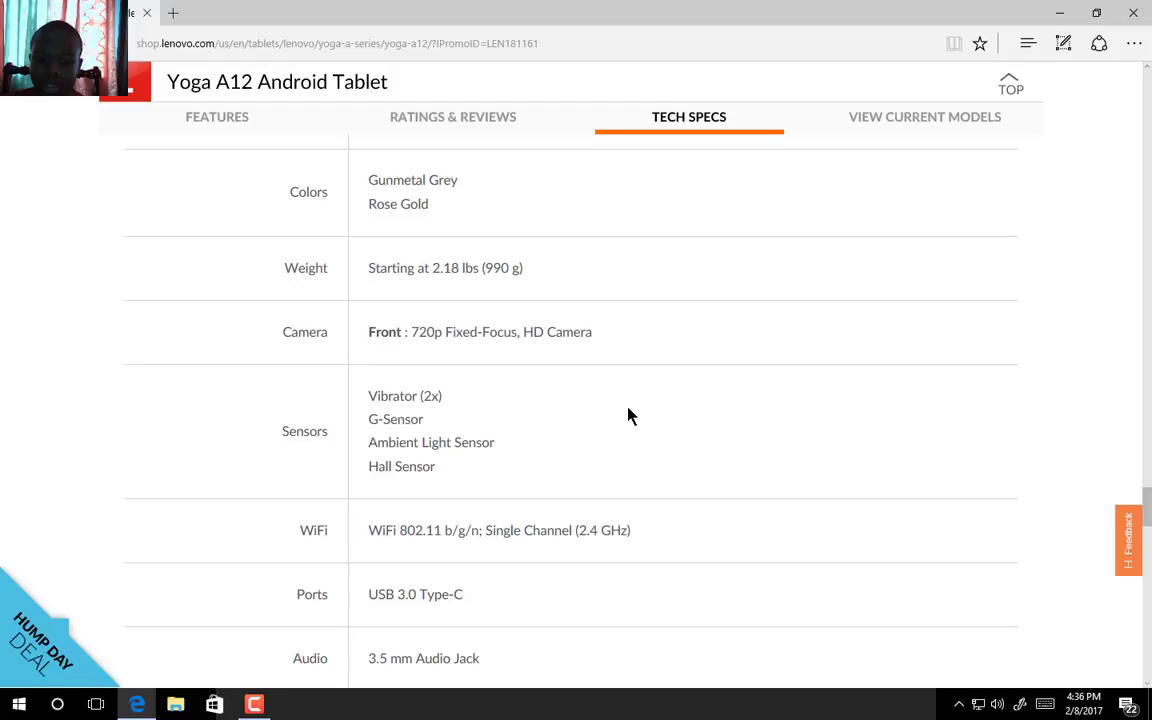
scroll("down", 3)
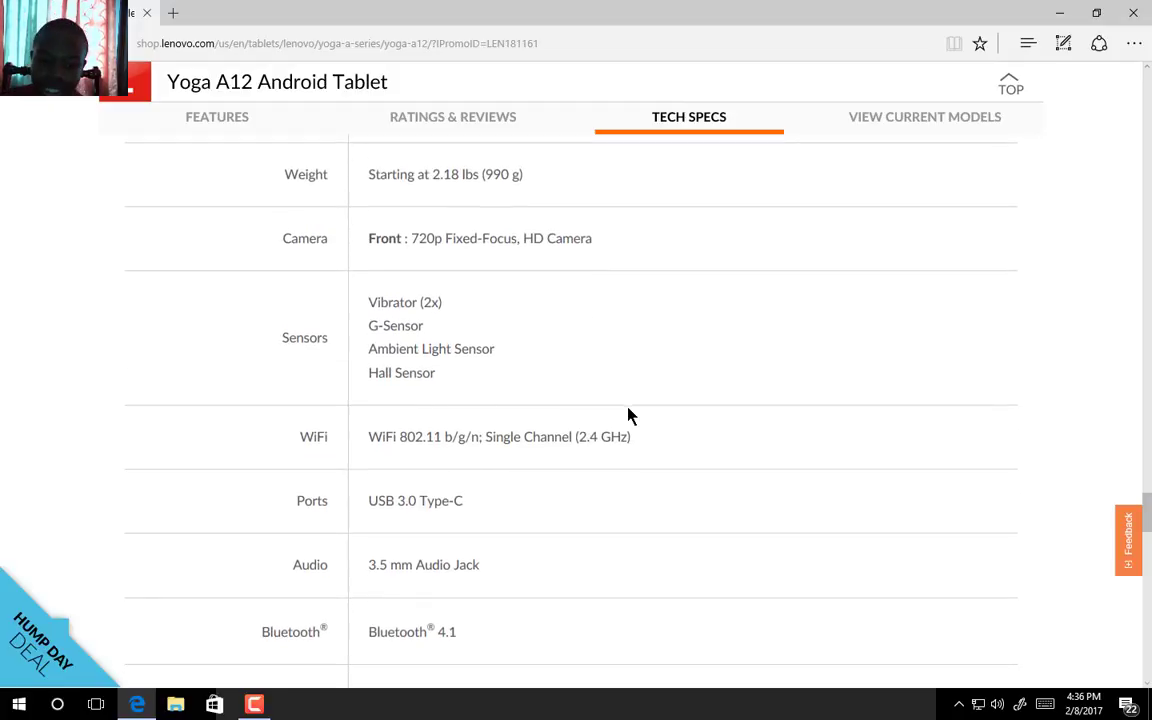
scroll("down", 3)
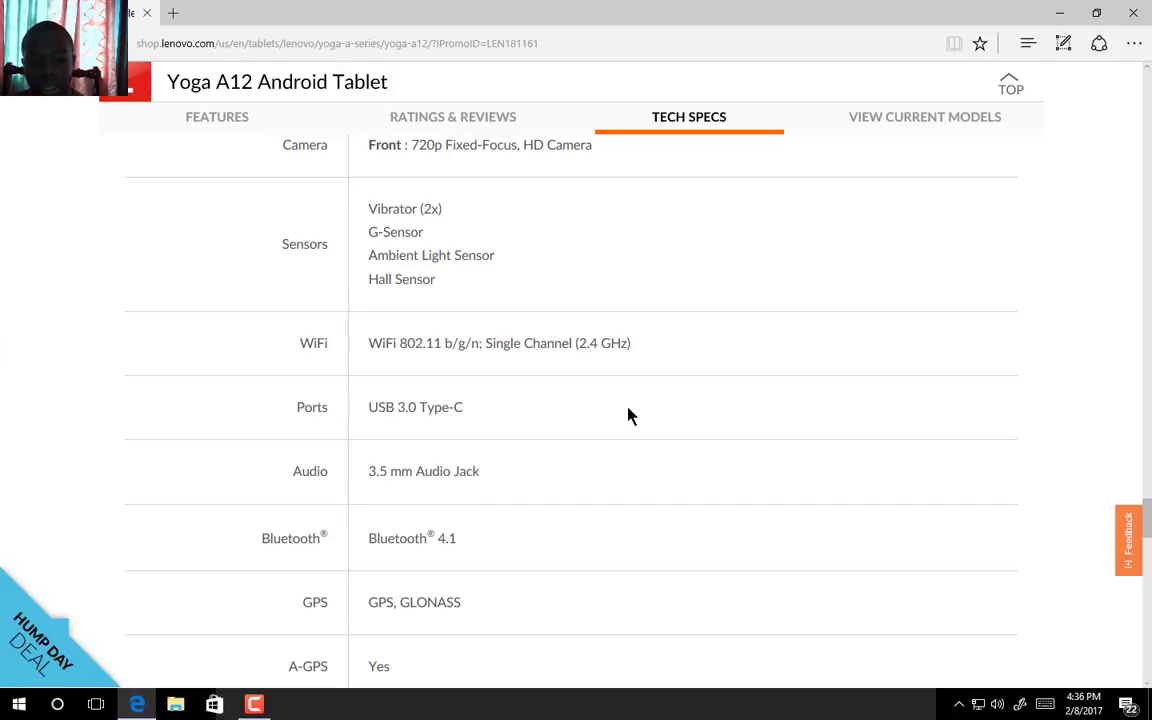
scroll("down", 3)
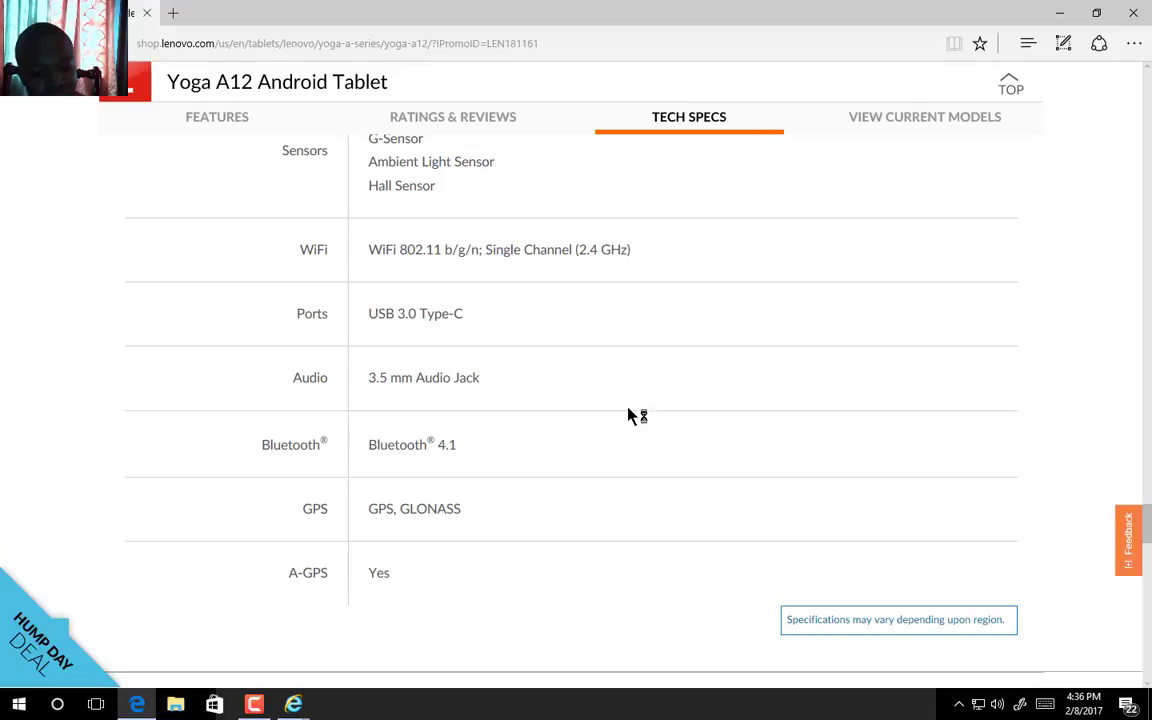
mouse_move(773, 603)
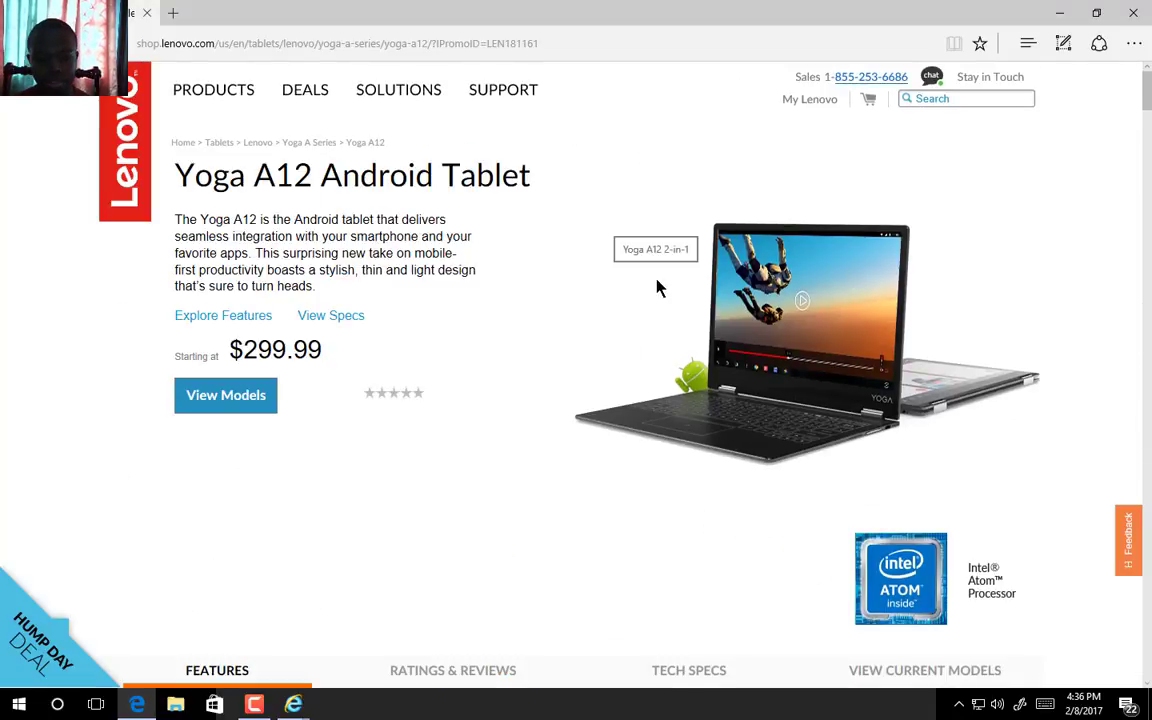
mouse_move(575, 296)
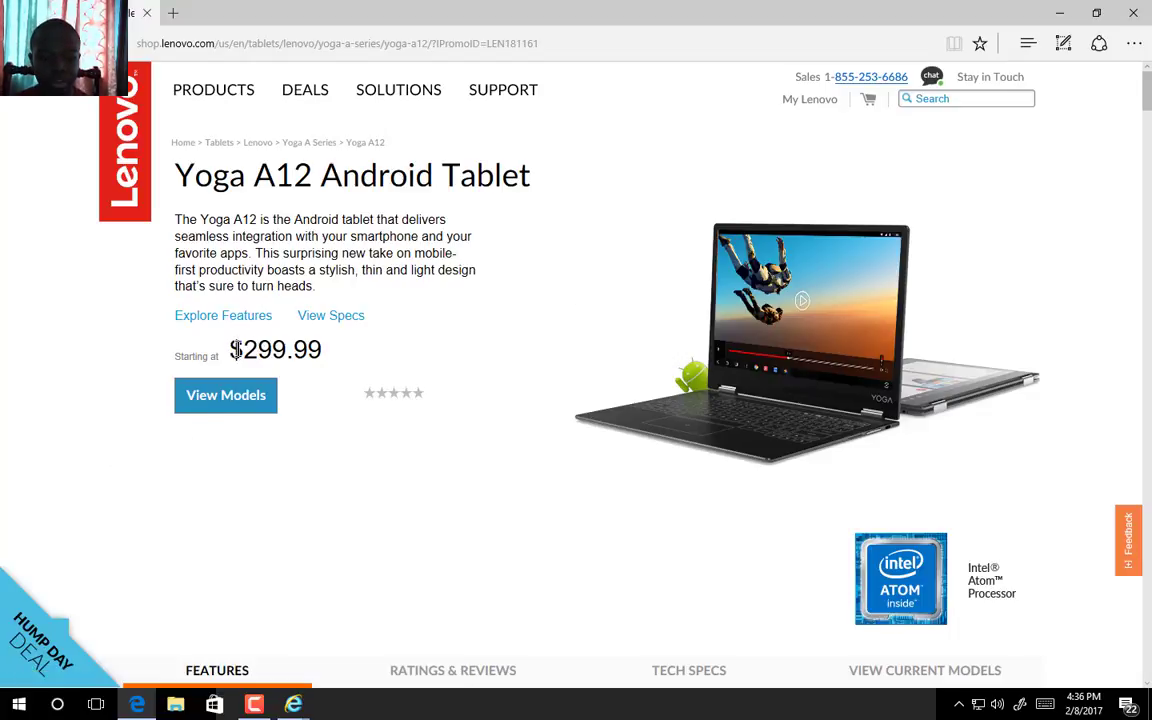
mouse_move(225, 394)
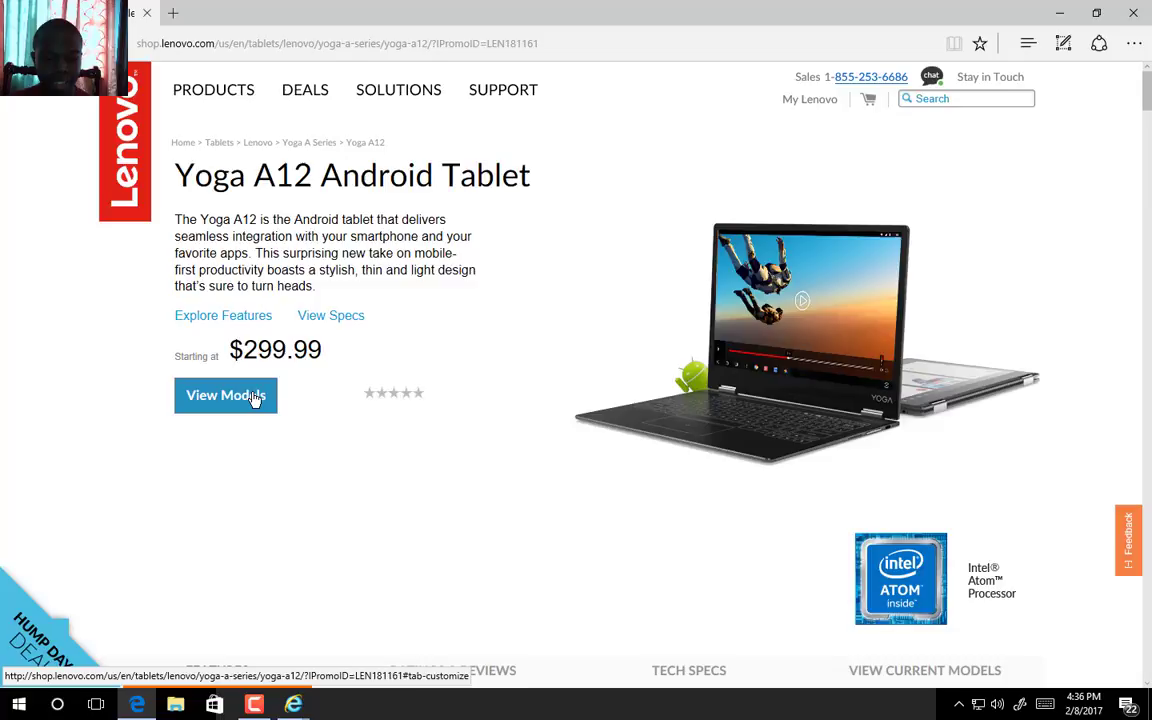
Step: Show the Rose Gold and Gunmetal Grey models, each $299.99, via View Models
left_click(226, 394)
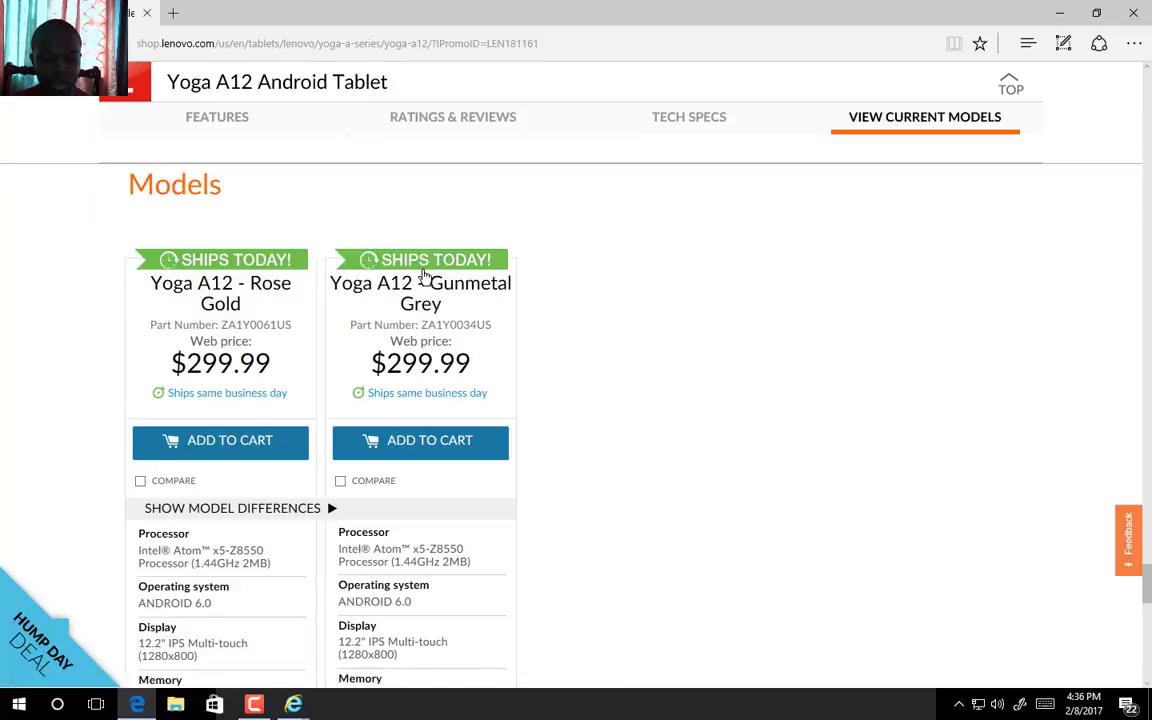
mouse_move(191, 345)
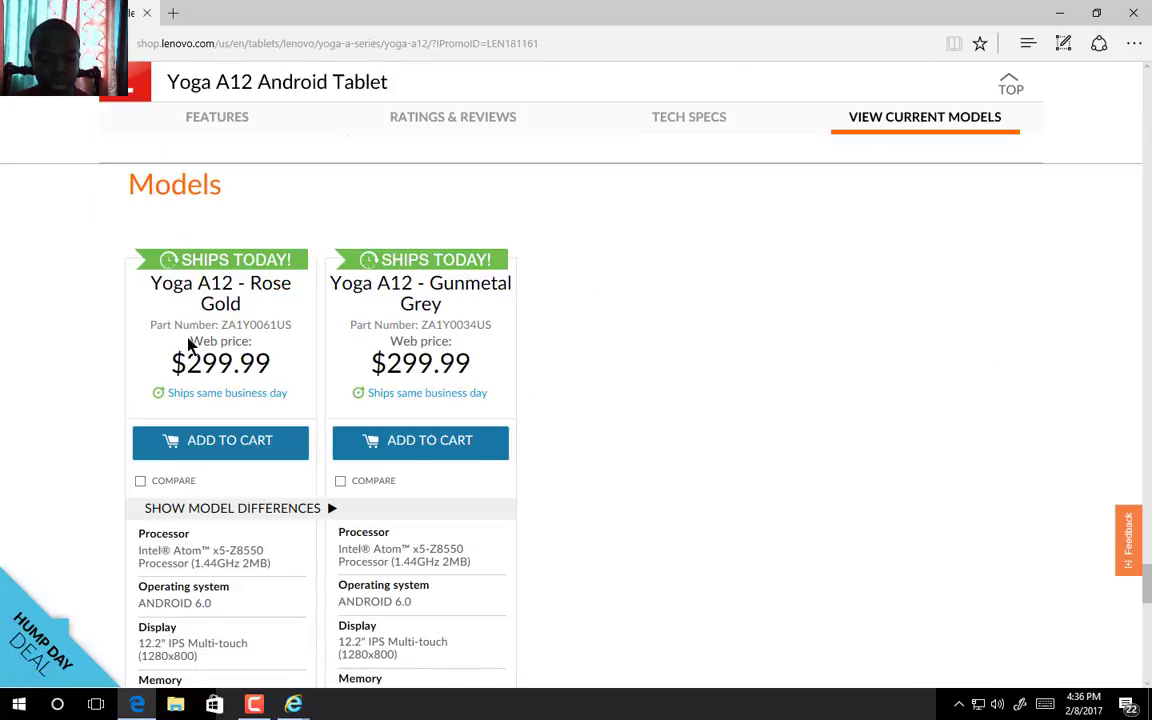
mouse_move(688, 487)
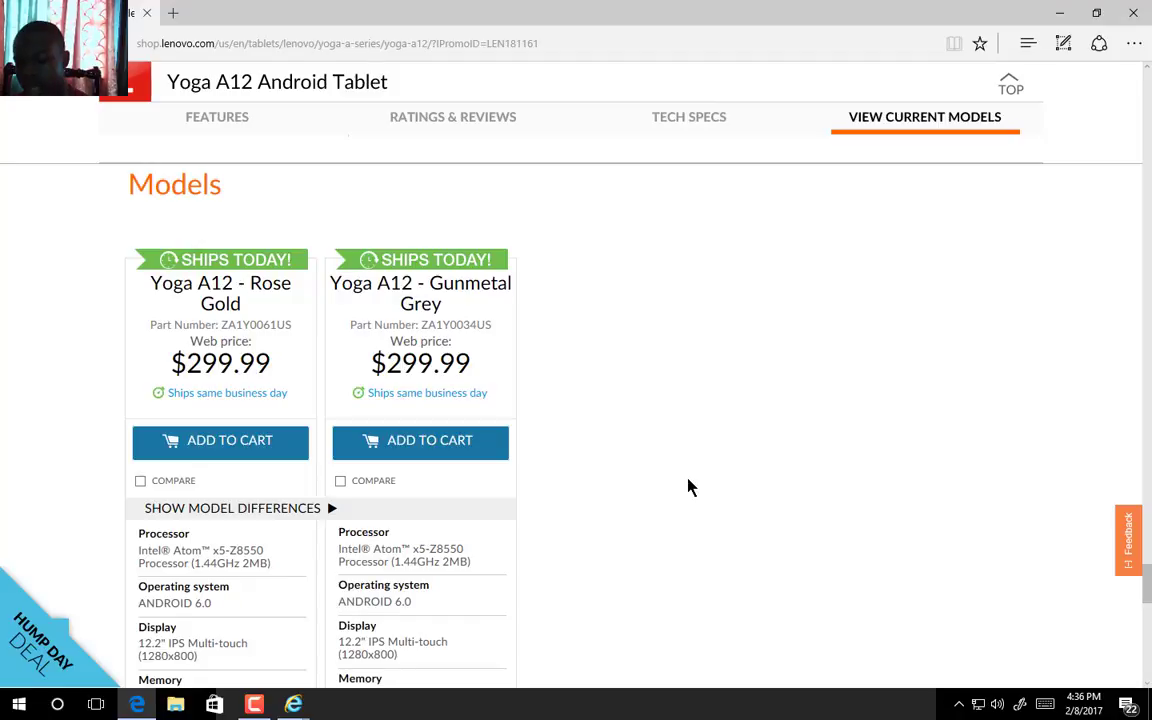